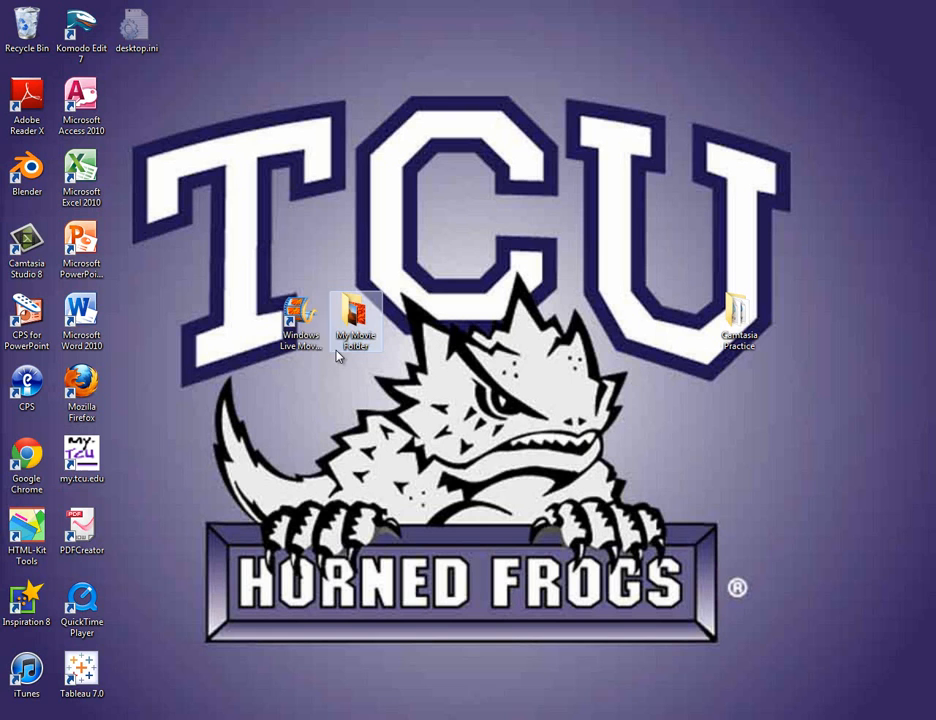
Step: Launch Windows Live Movie Maker from its desktop shortcut
double_click(299, 320)
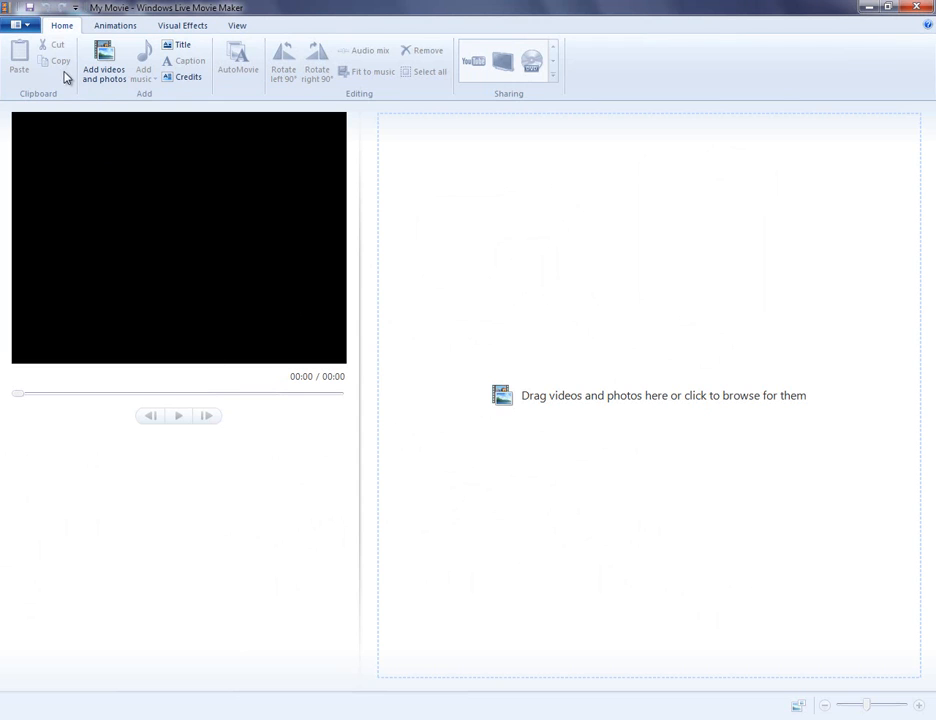
Step: Open the Movie Maker application menu to save the blank project as ProjectFile
left_click(17, 25)
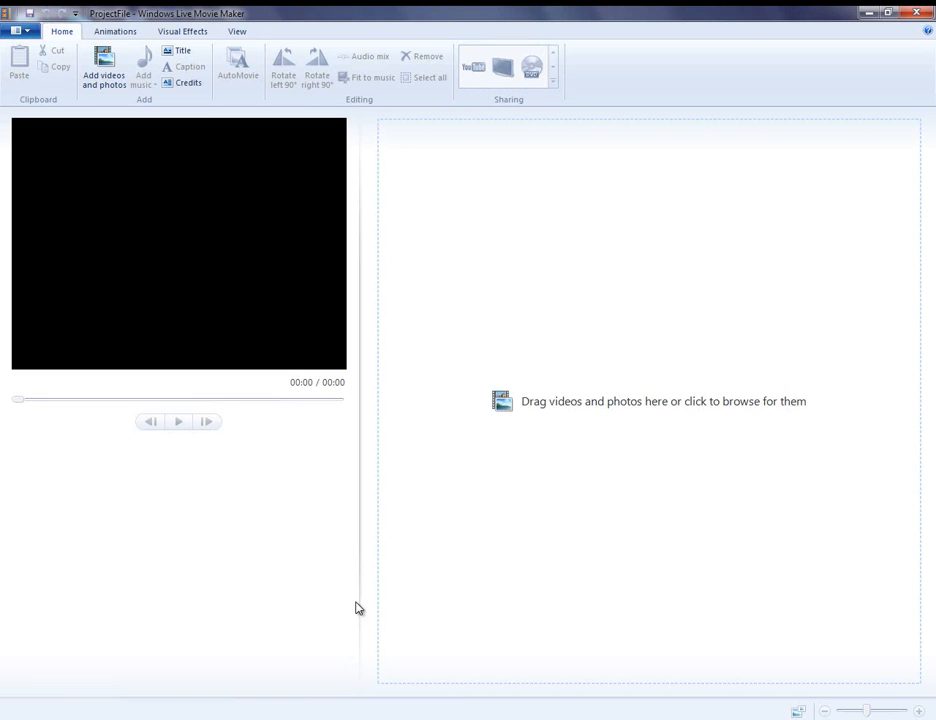
mouse_move(245, 487)
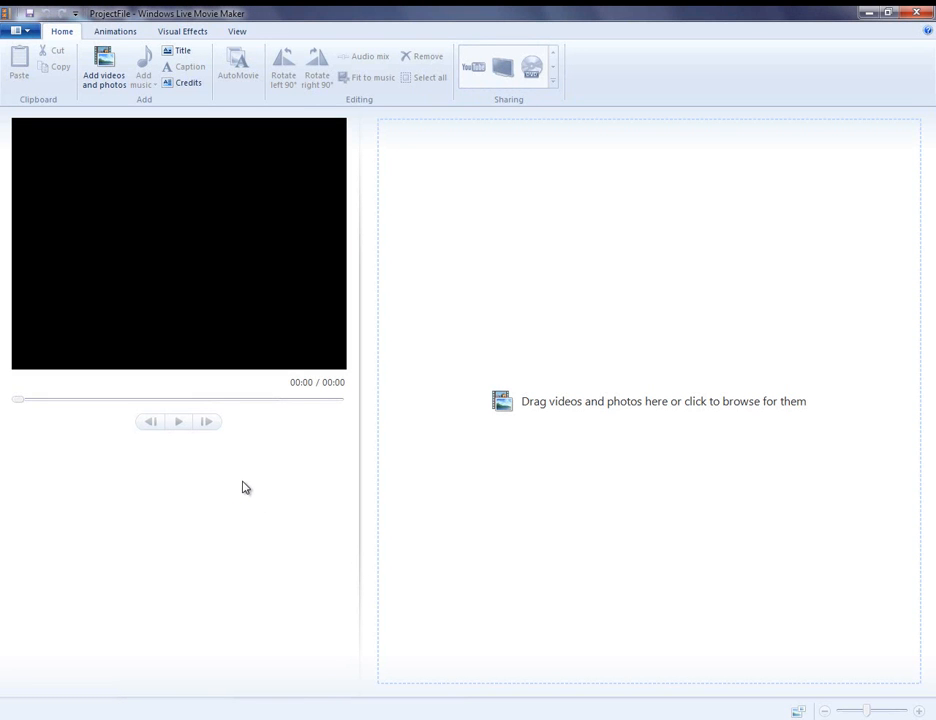
mouse_move(13, 140)
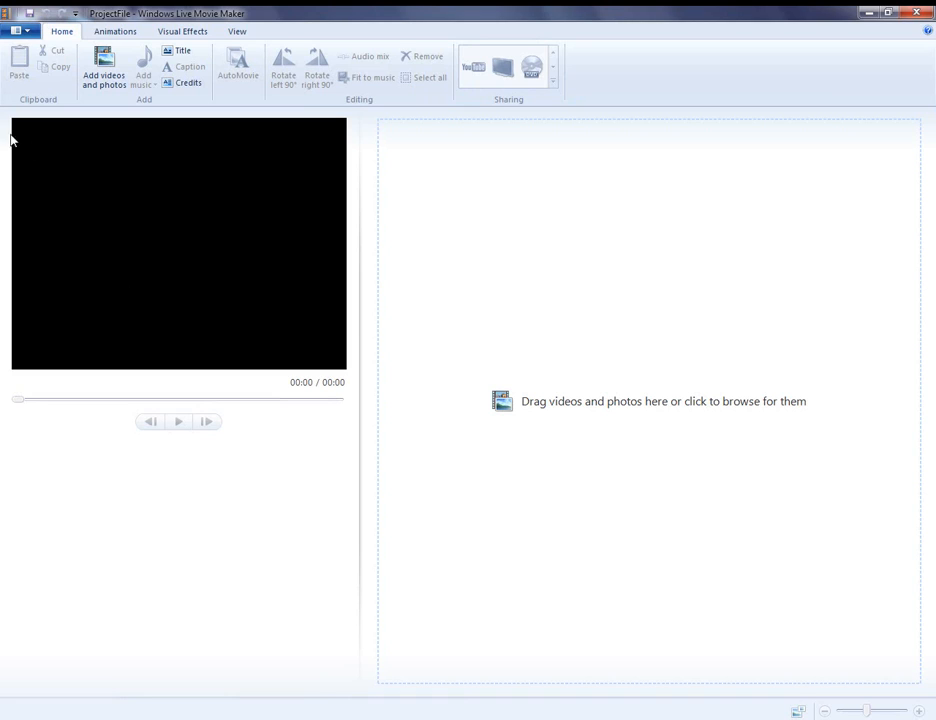
mouse_move(234, 282)
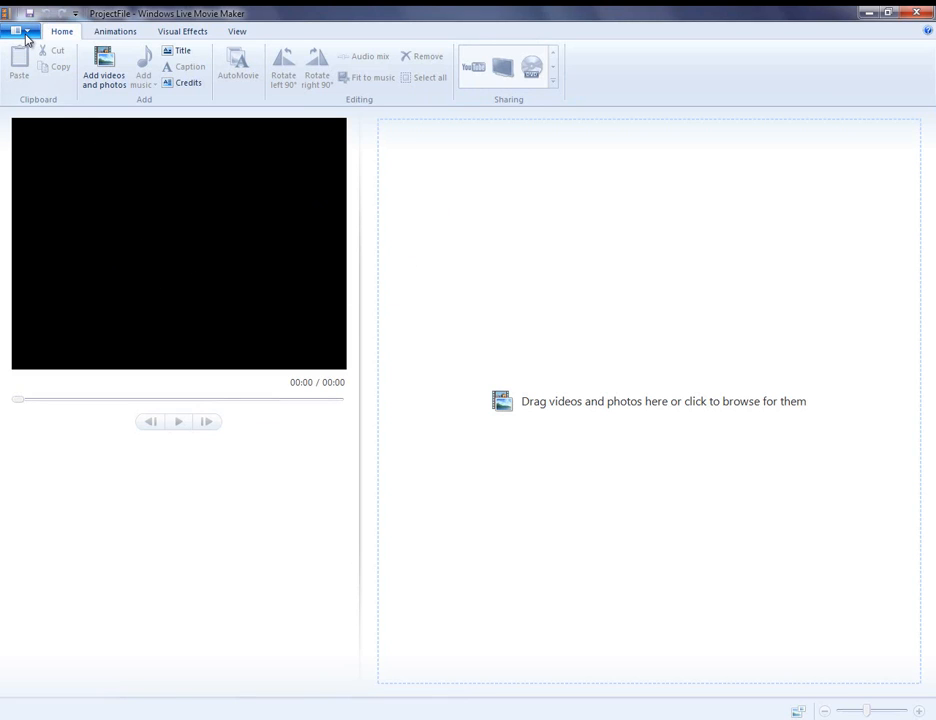
Step: Save the empty project as ProjectFile1.wlmp in the Desktop's My Movie Folder
left_click(16, 30)
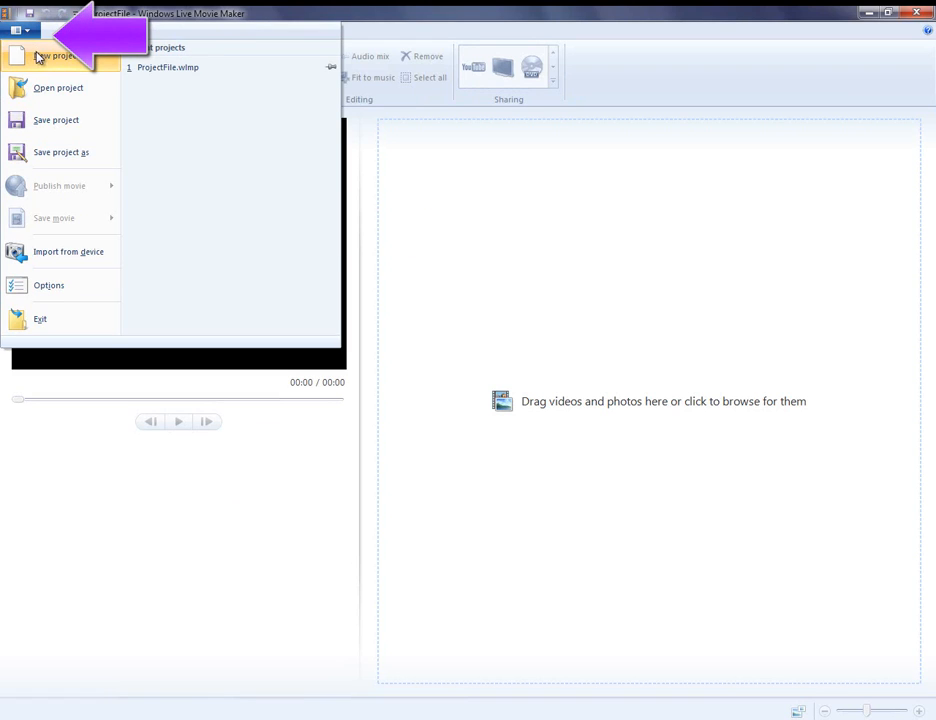
mouse_move(55, 152)
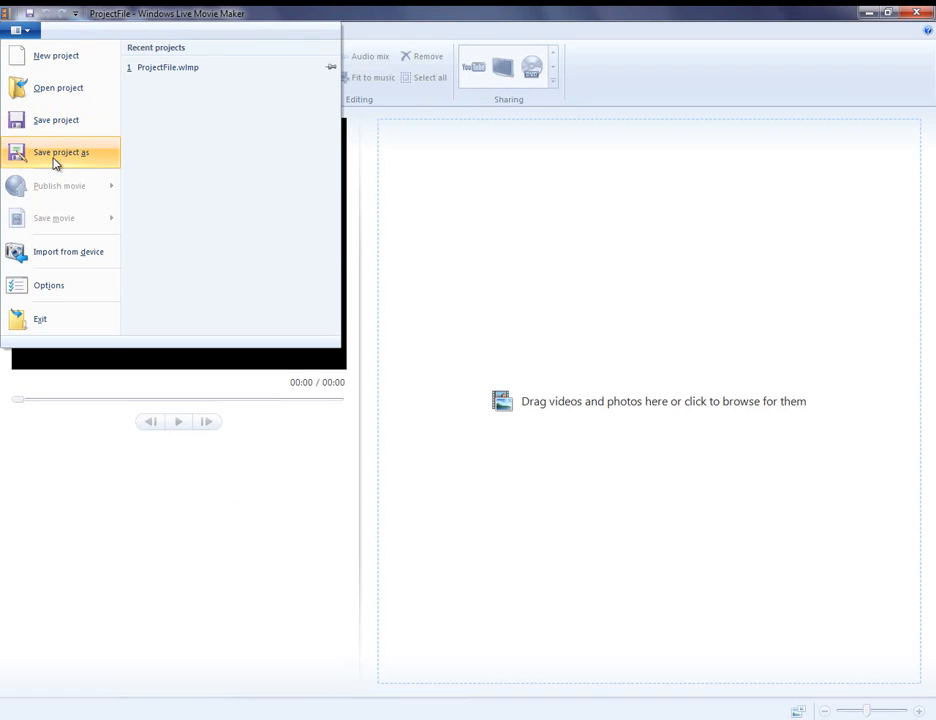
left_click(61, 152)
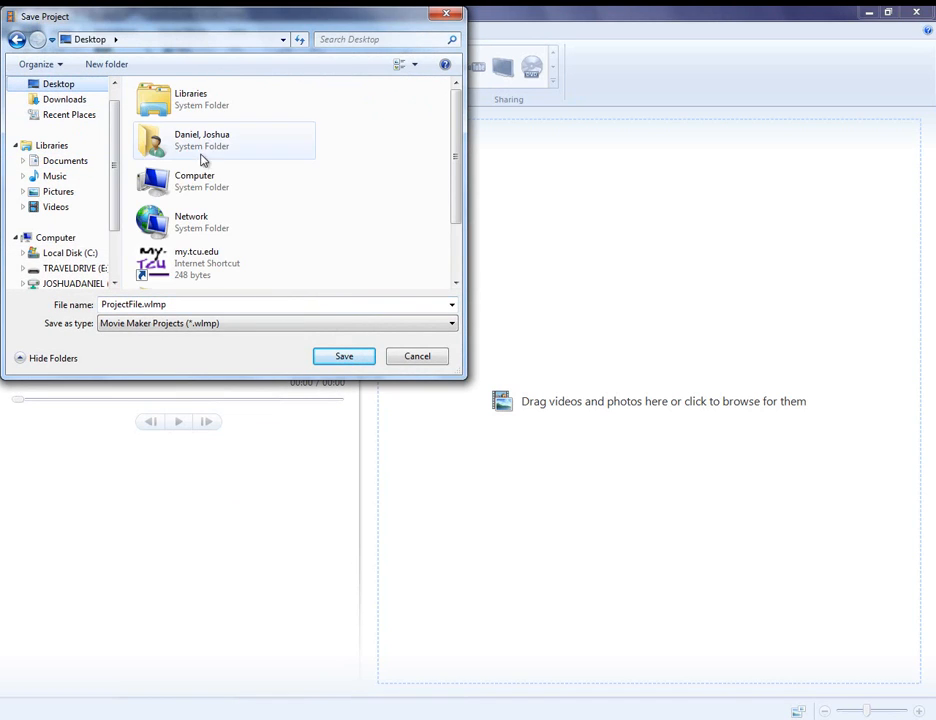
scroll("down", 3)
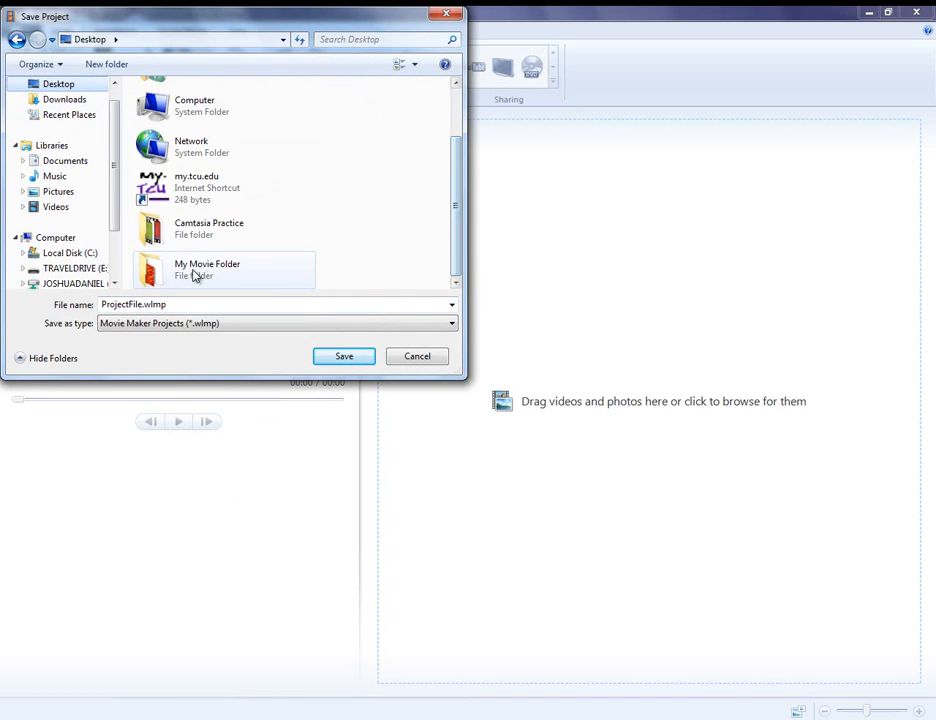
double_click(207, 269)
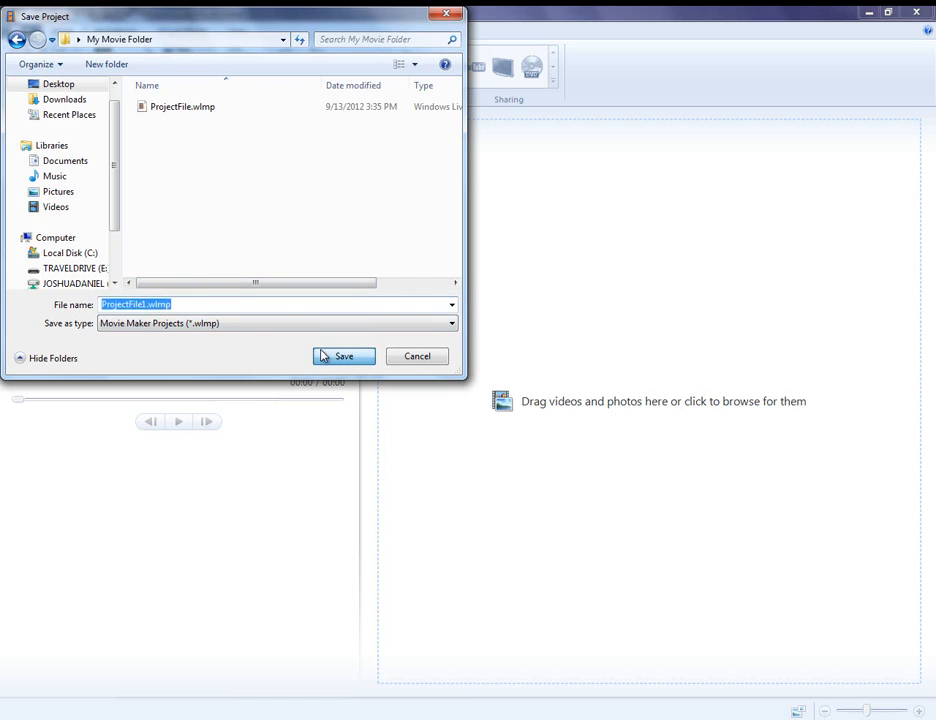
left_click(343, 356)
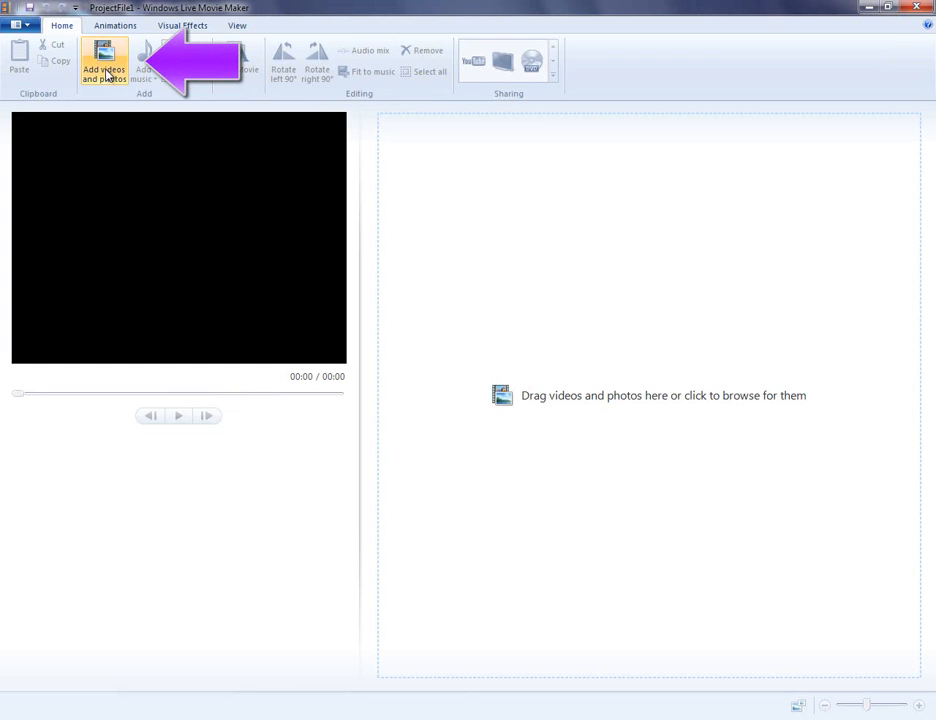
Step: Add seven photos from My Movie Folder, starting at Chrysanthemum, and select Jellyfish for removal
left_click(103, 60)
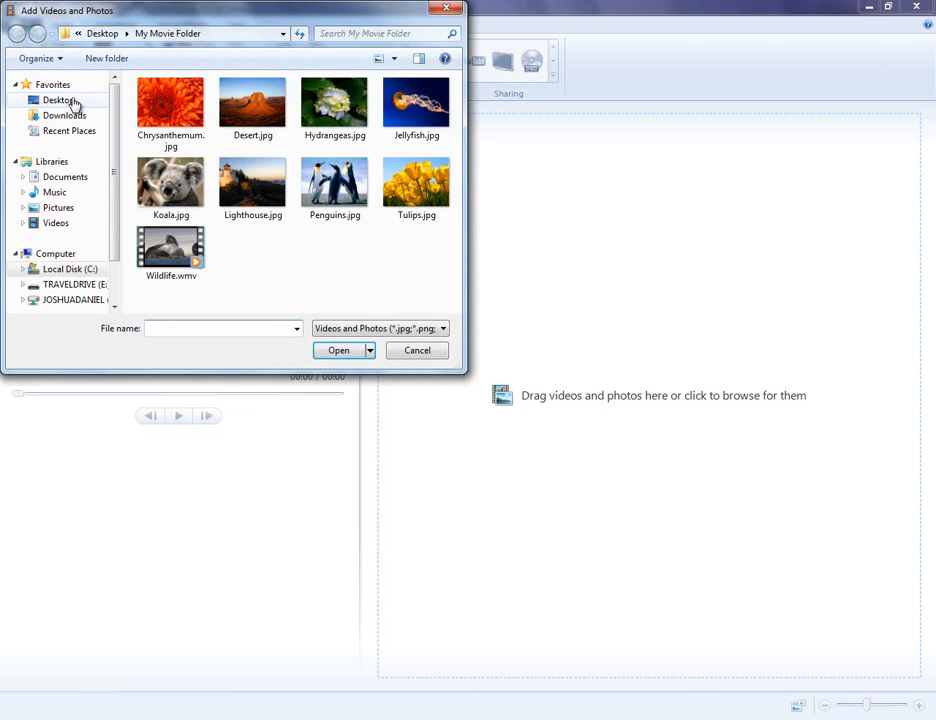
left_click(58, 99)
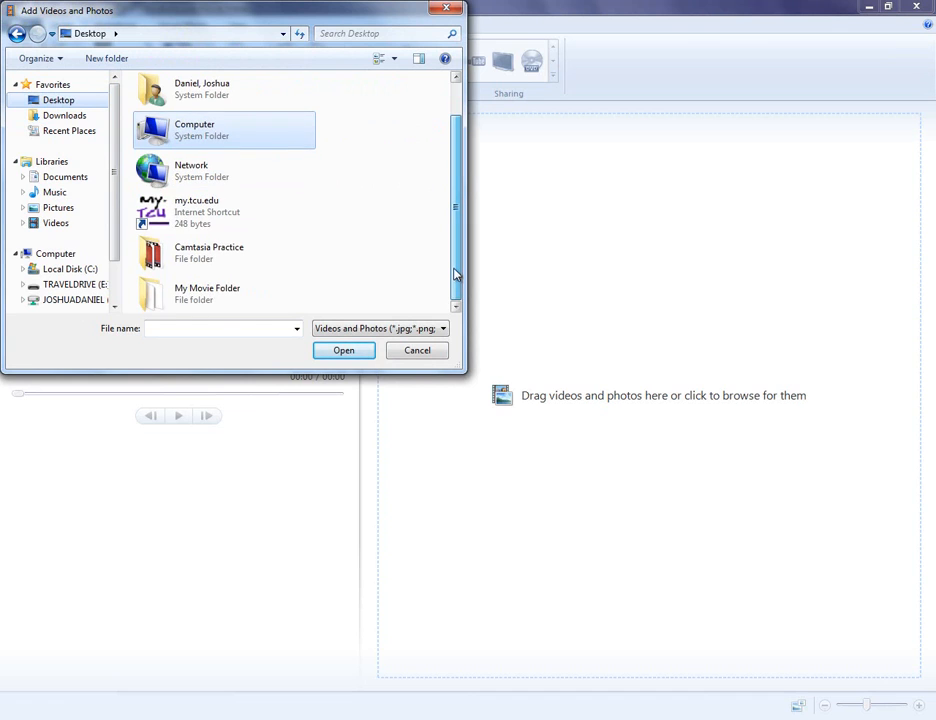
double_click(207, 293)
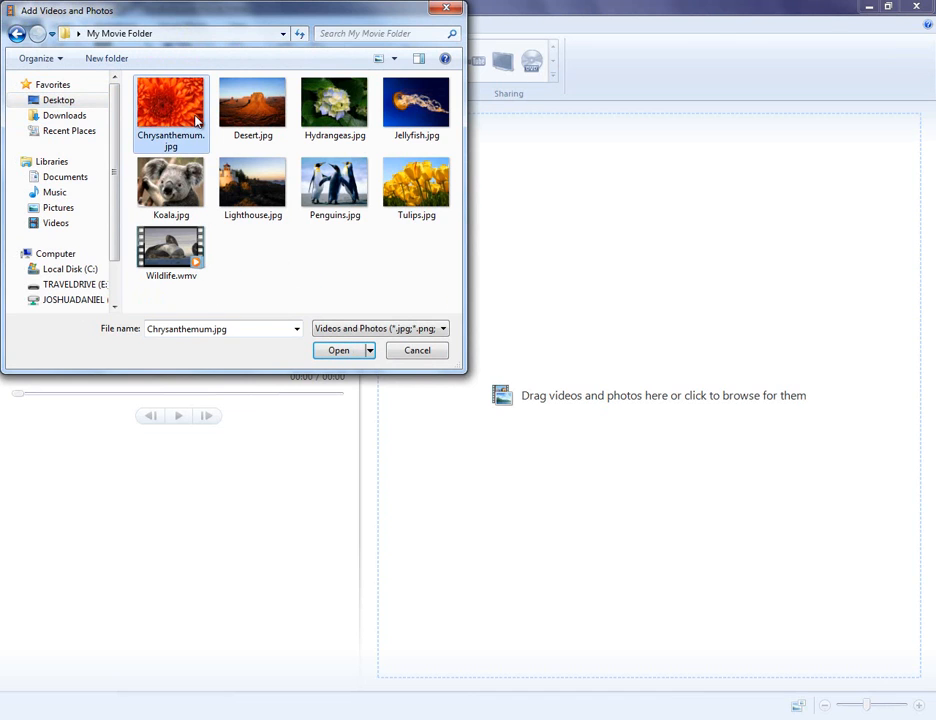
left_click(334, 188)
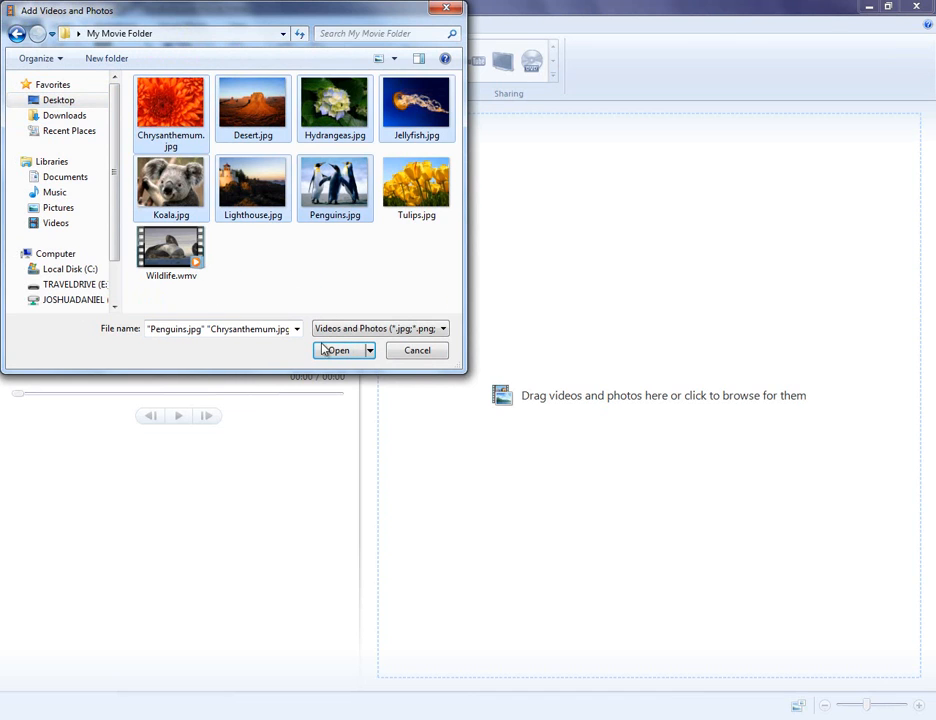
left_click(336, 350)
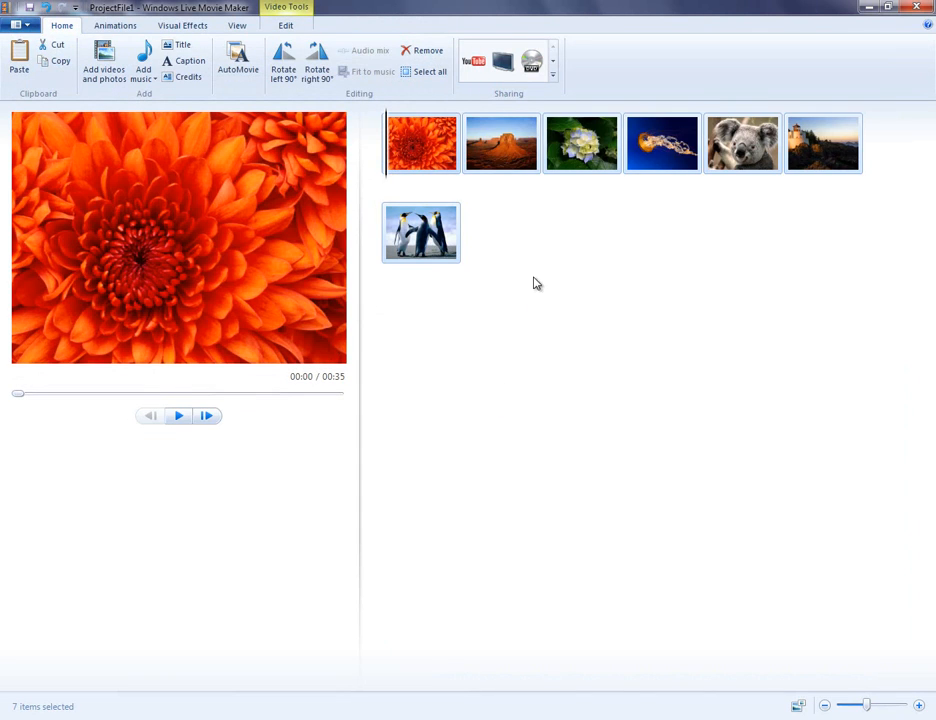
mouse_move(490, 160)
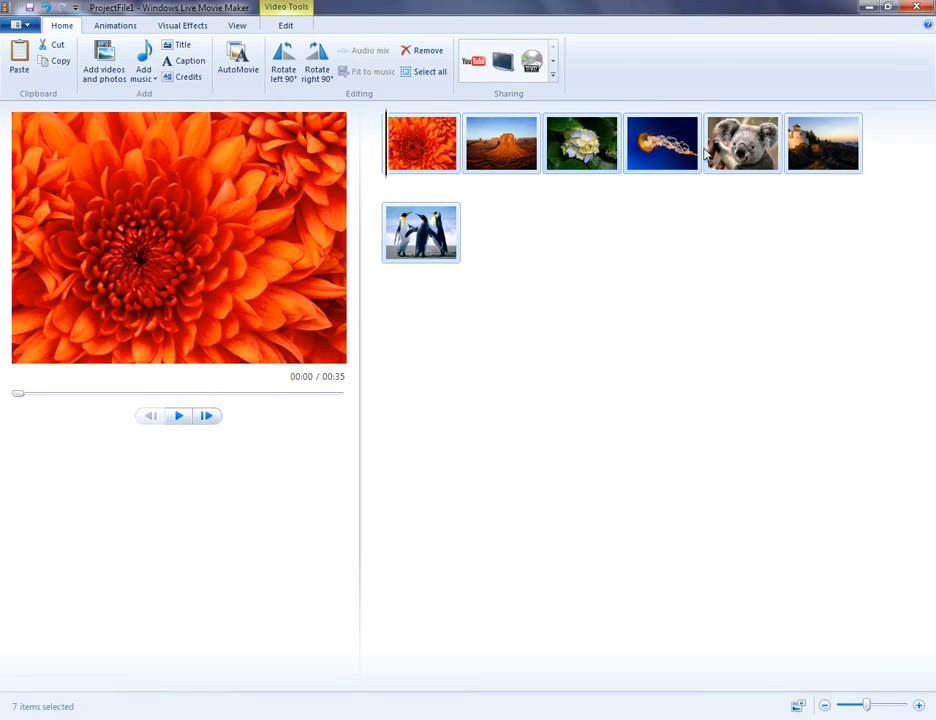
left_click(662, 142)
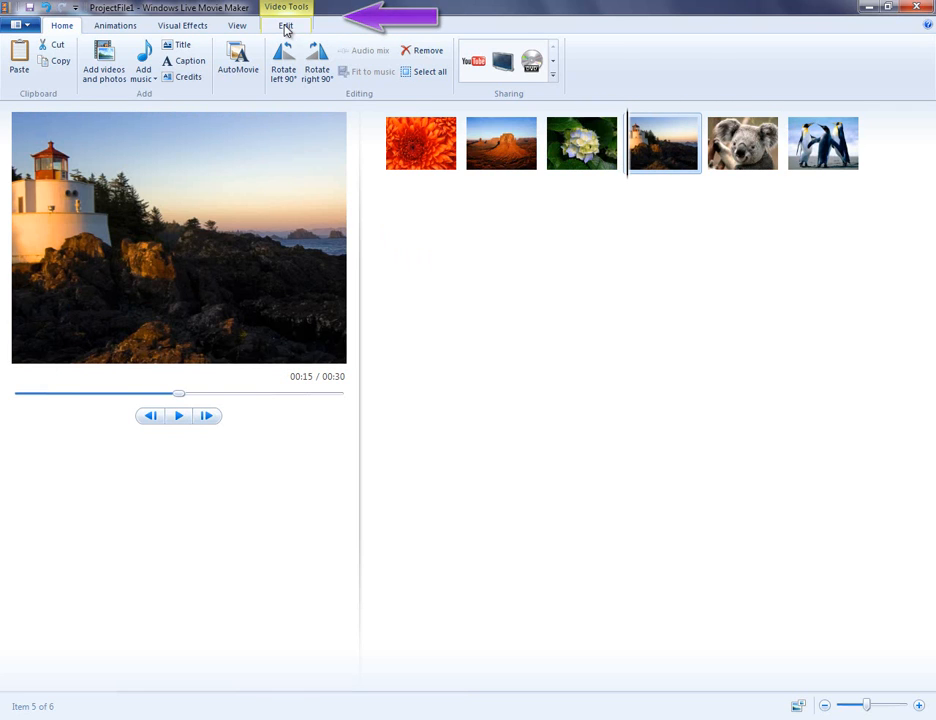
Step: Give the lighthouse photo a posterize effect and browse the full pan and zoom gallery
left_click(286, 25)
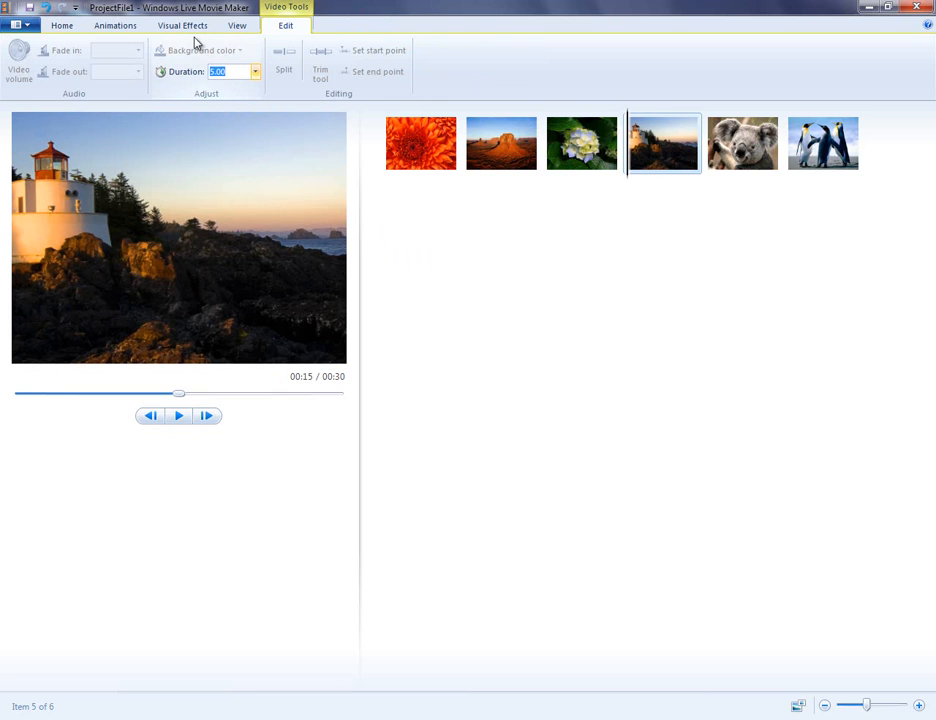
left_click(182, 25)
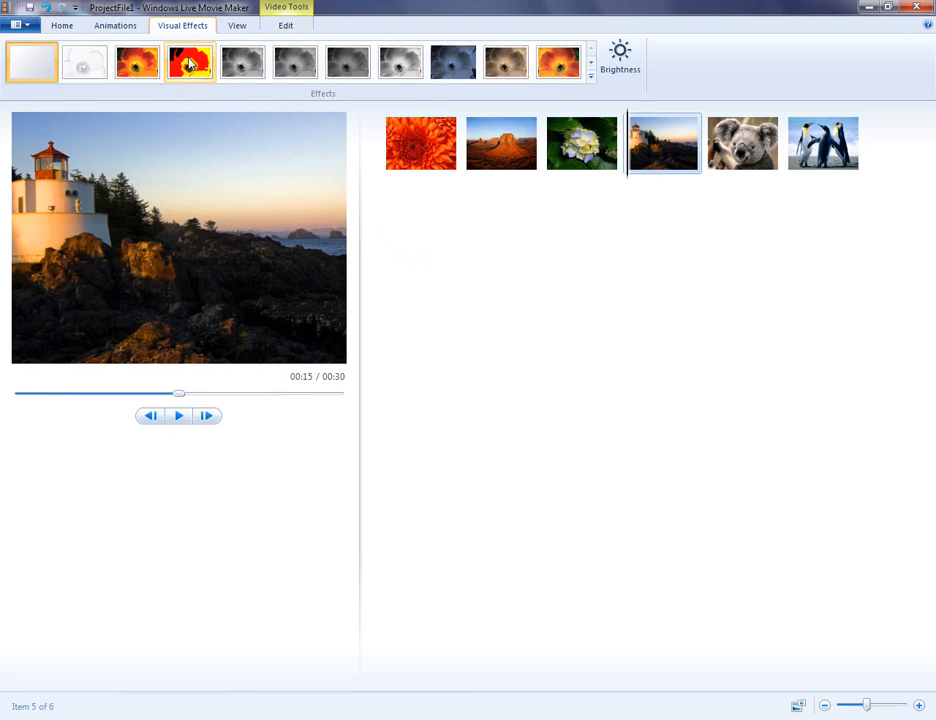
mouse_move(295, 62)
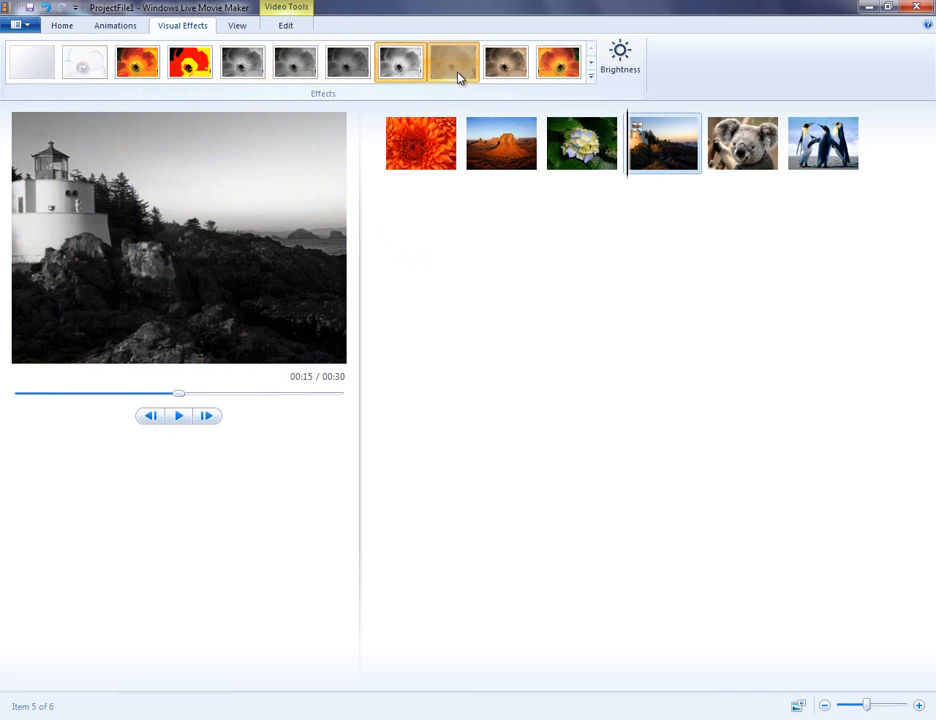
left_click(137, 62)
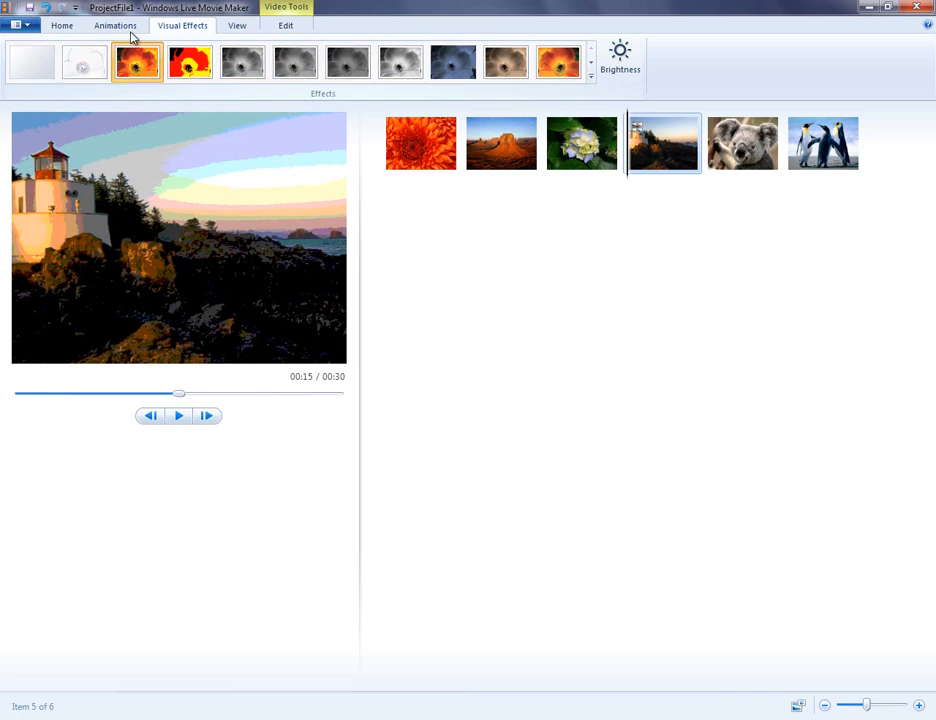
left_click(115, 25)
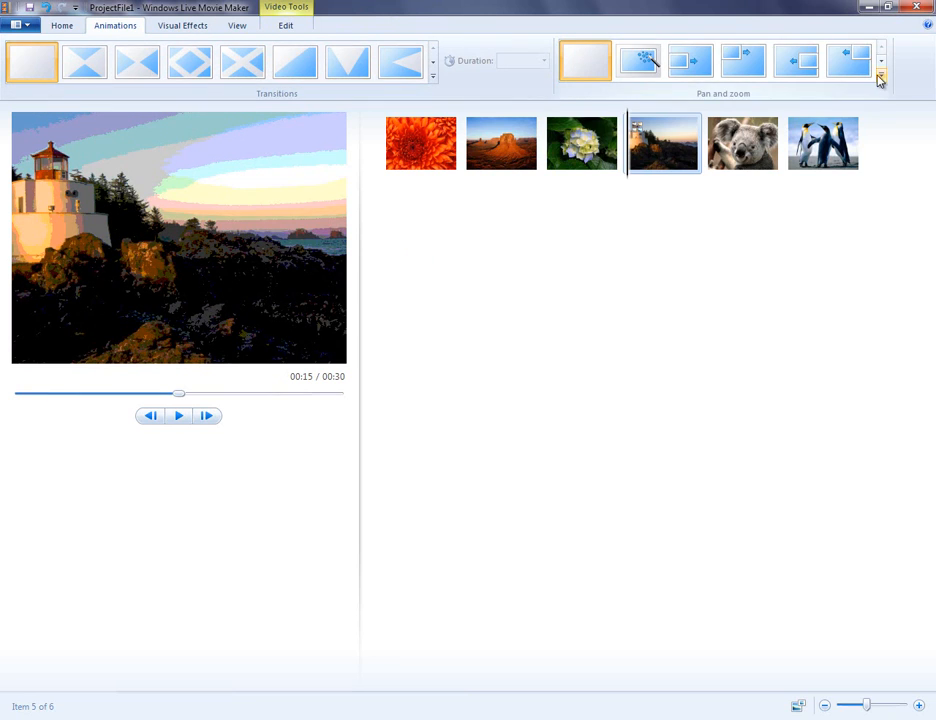
left_click(879, 79)
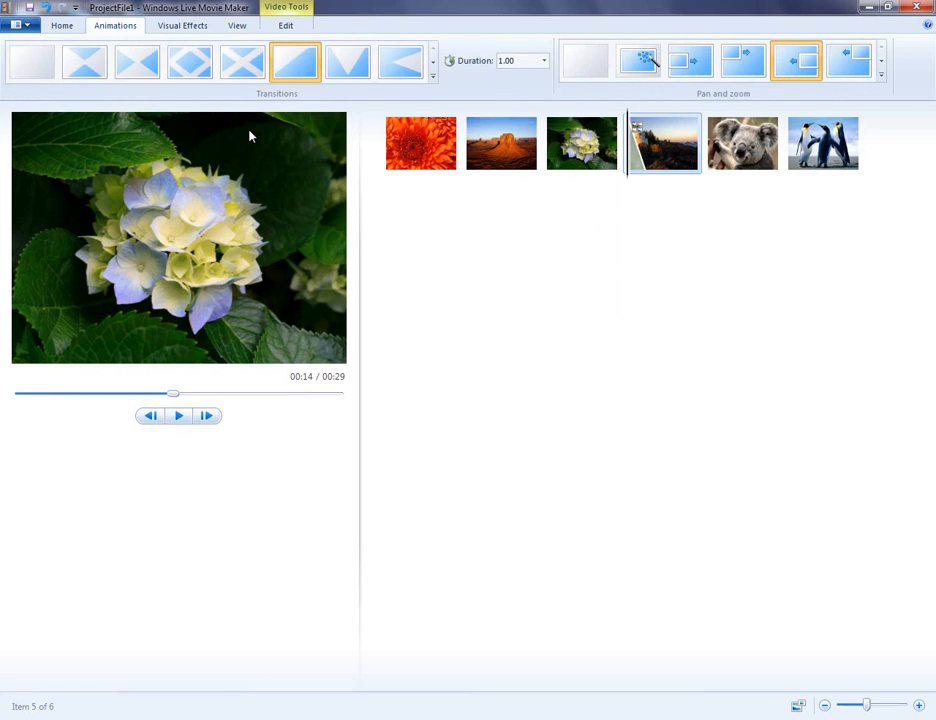
mouse_move(289, 499)
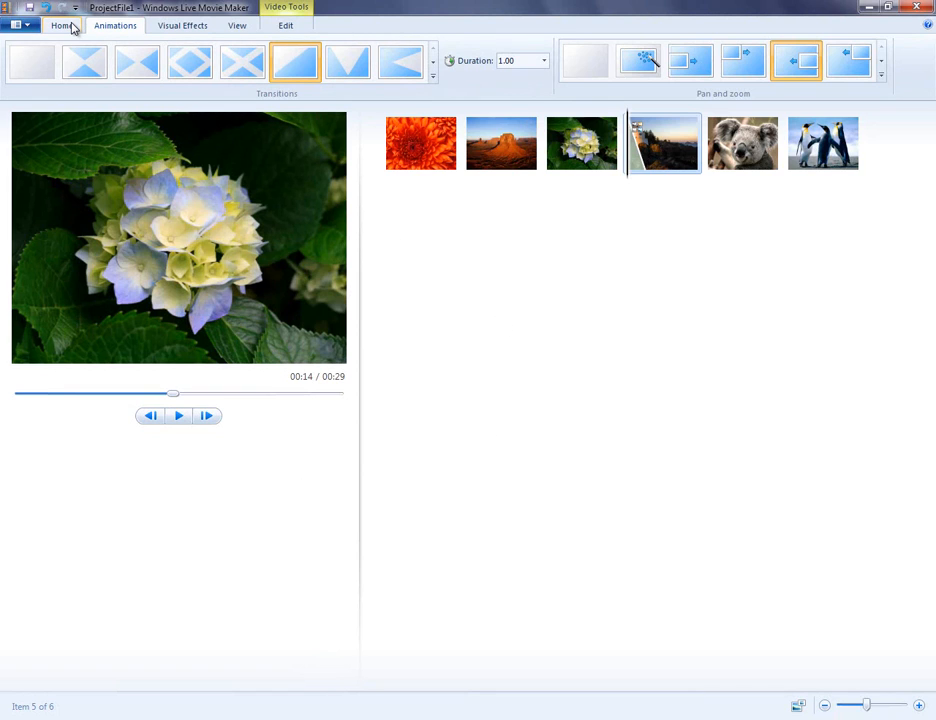
Step: Add Wildlife.wmv from My Movie Folder after the lighthouse photo
left_click(62, 25)
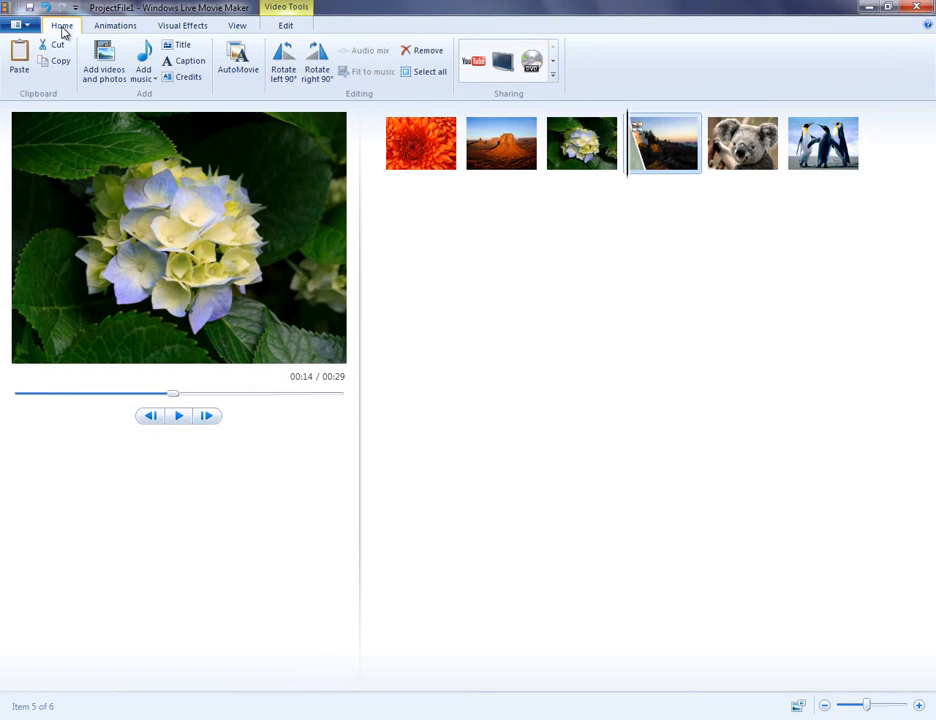
left_click(103, 70)
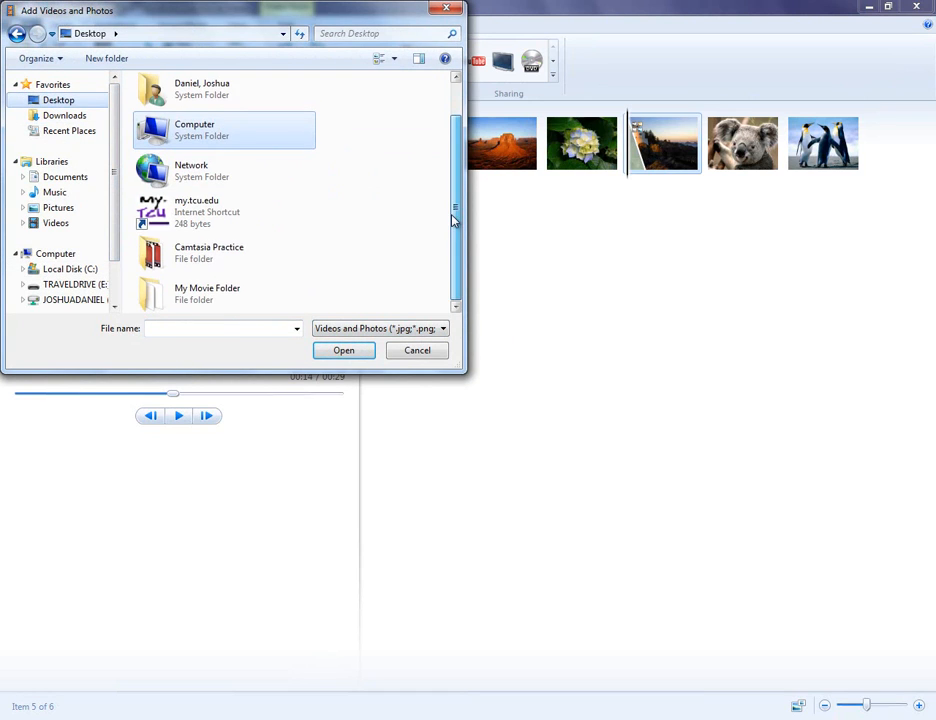
double_click(207, 292)
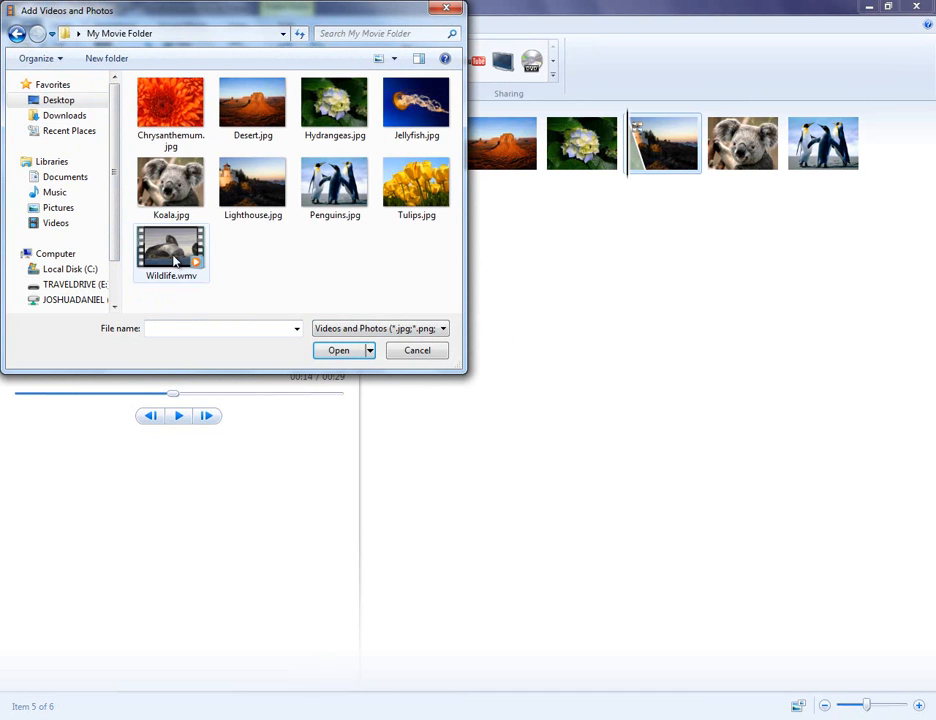
left_click(338, 350)
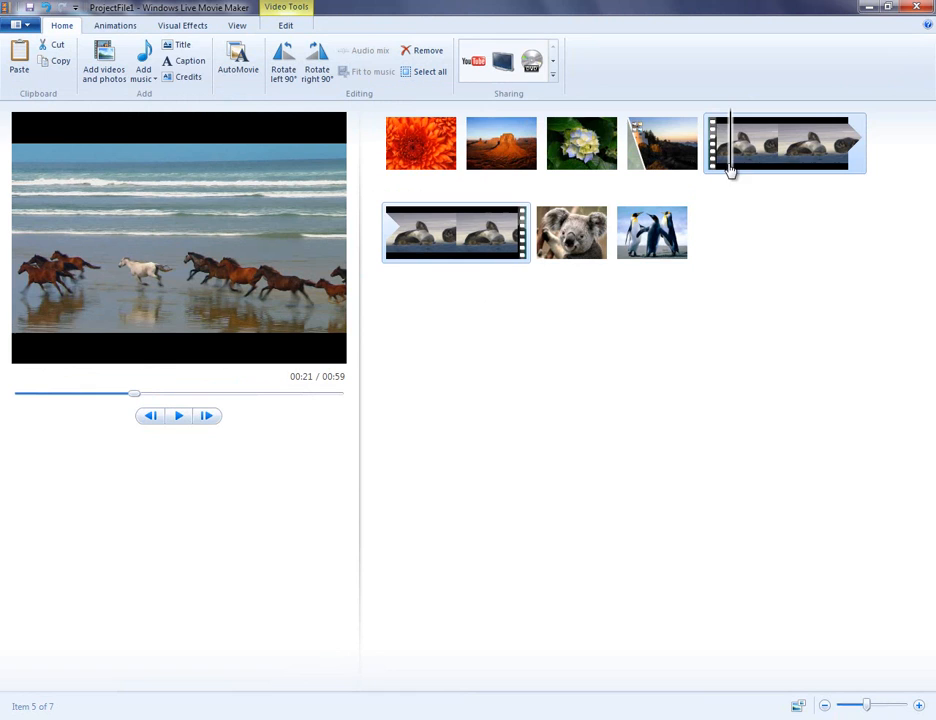
Step: Show the Wildlife clip's Edit options and open the Fade in speed list
left_click(286, 25)
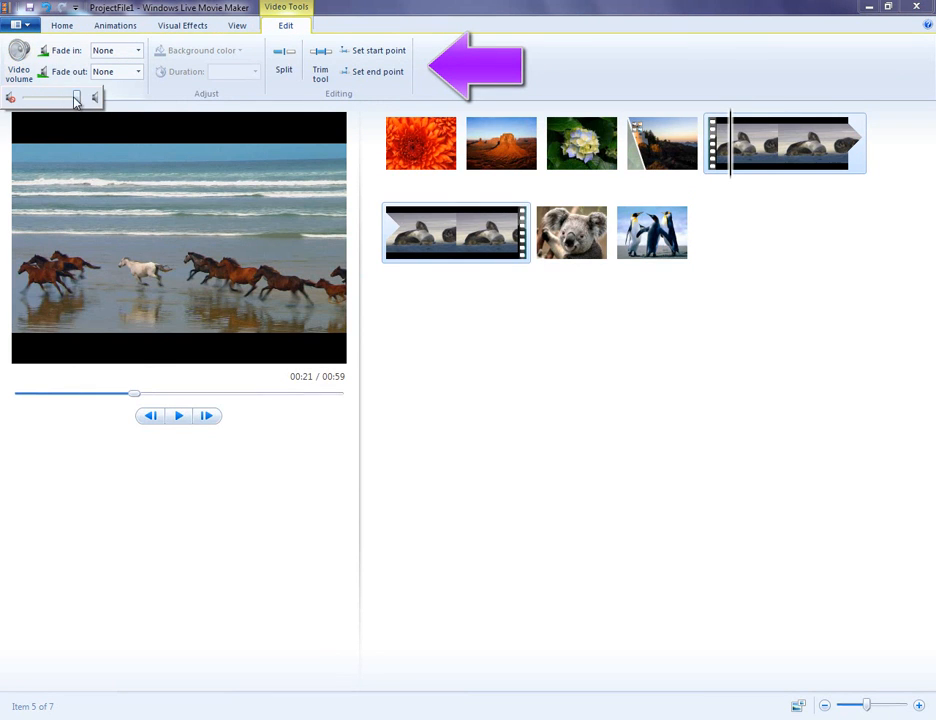
left_click(138, 50)
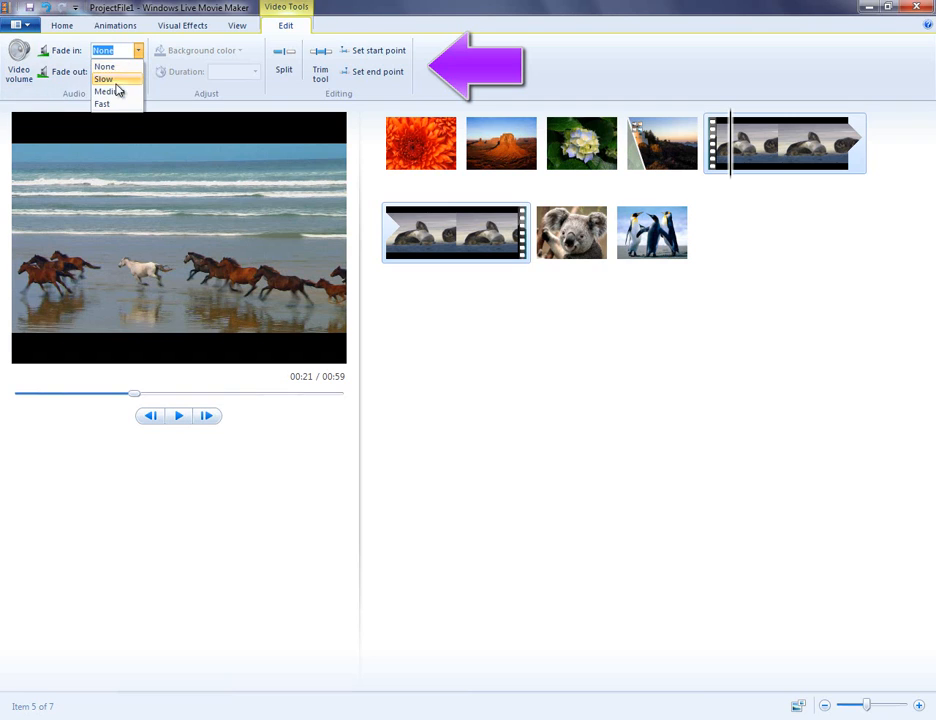
mouse_move(284, 60)
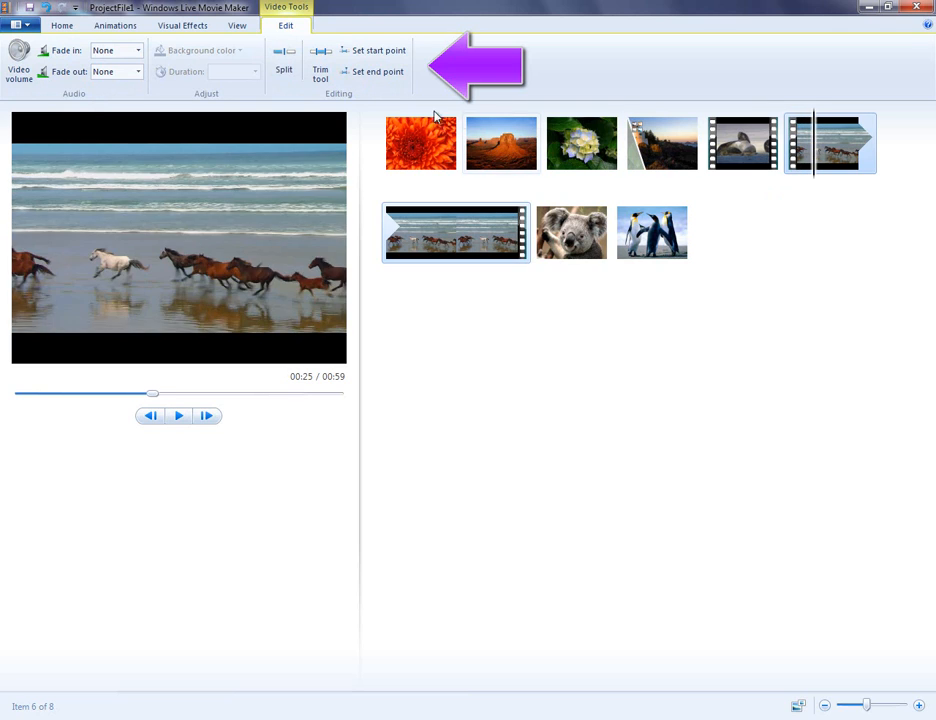
Step: Trim the second Wildlife piece to start at 15 seconds and save the trim
left_click(320, 65)
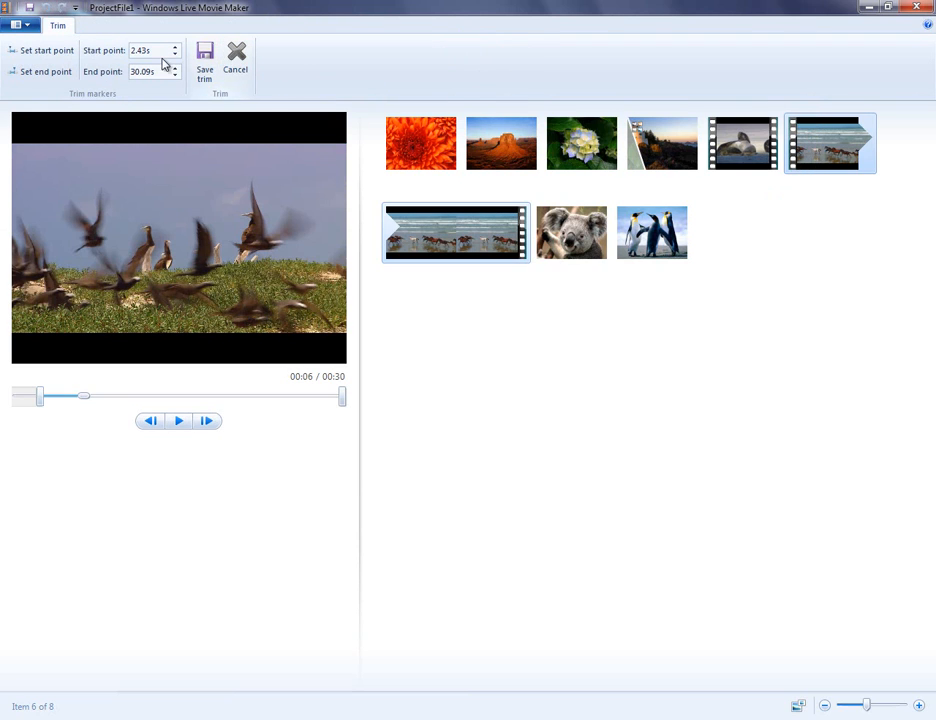
triple_click(145, 50)
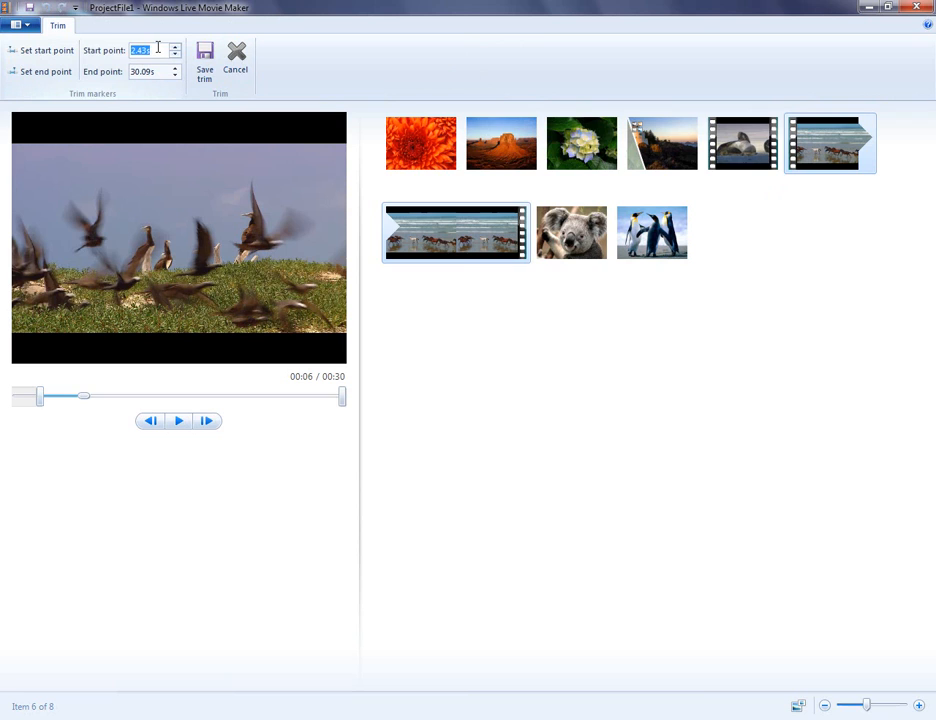
type("15.00s")
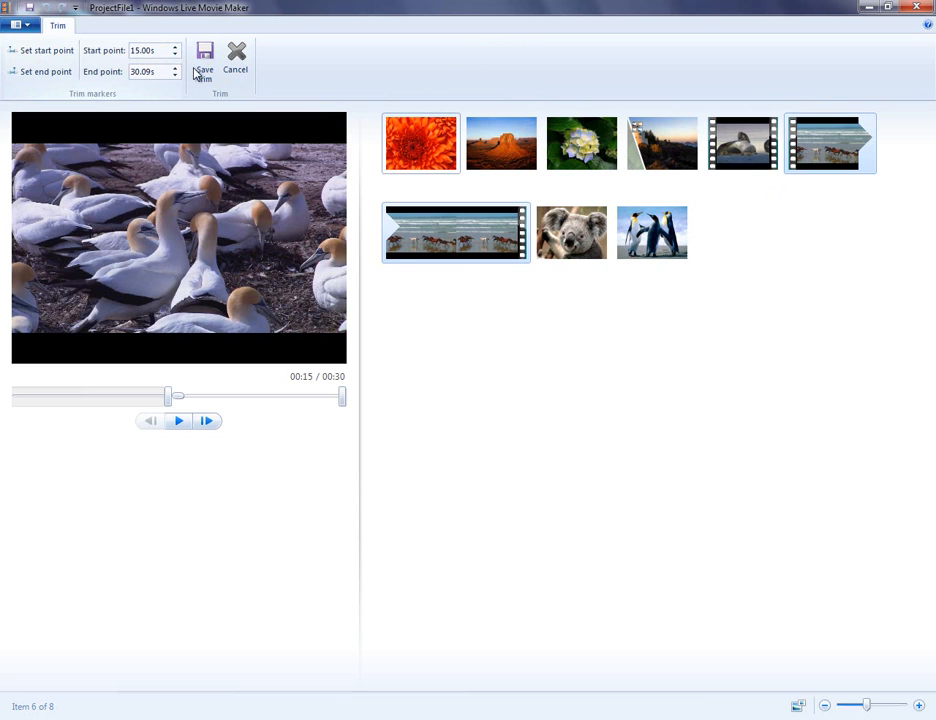
left_click(204, 71)
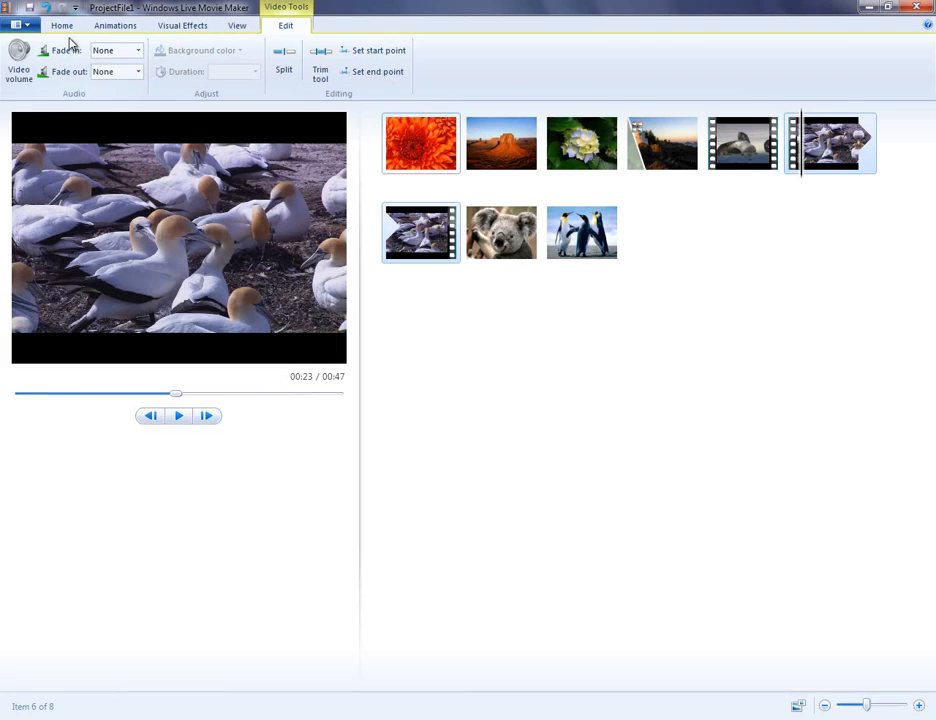
Step: Add Sleep Away.mp3 from the Desktop's My Movie Folder as the music track
left_click(62, 25)
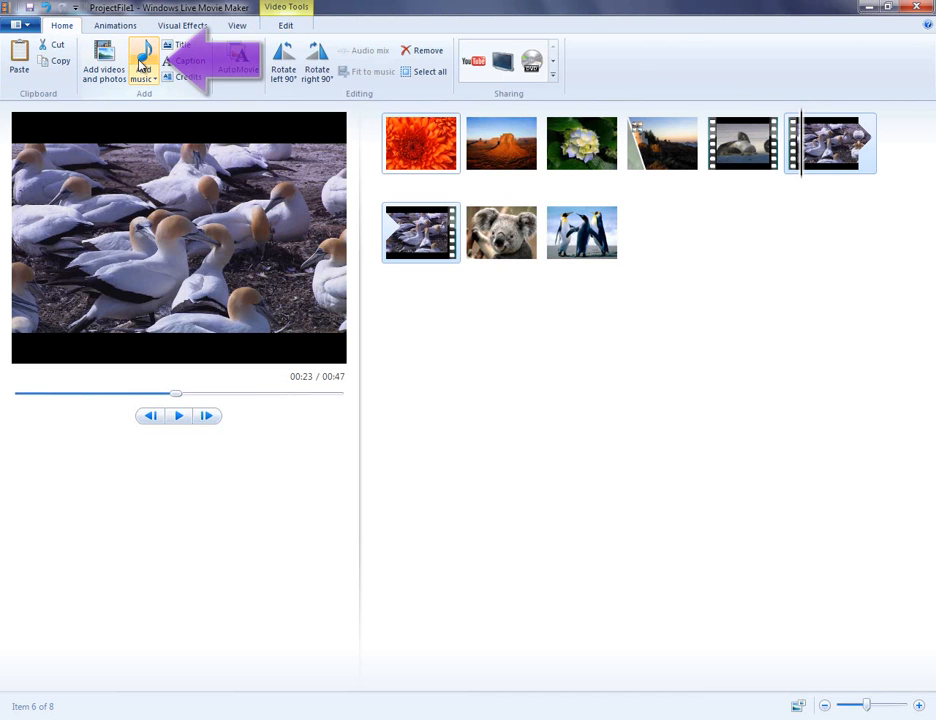
left_click(142, 70)
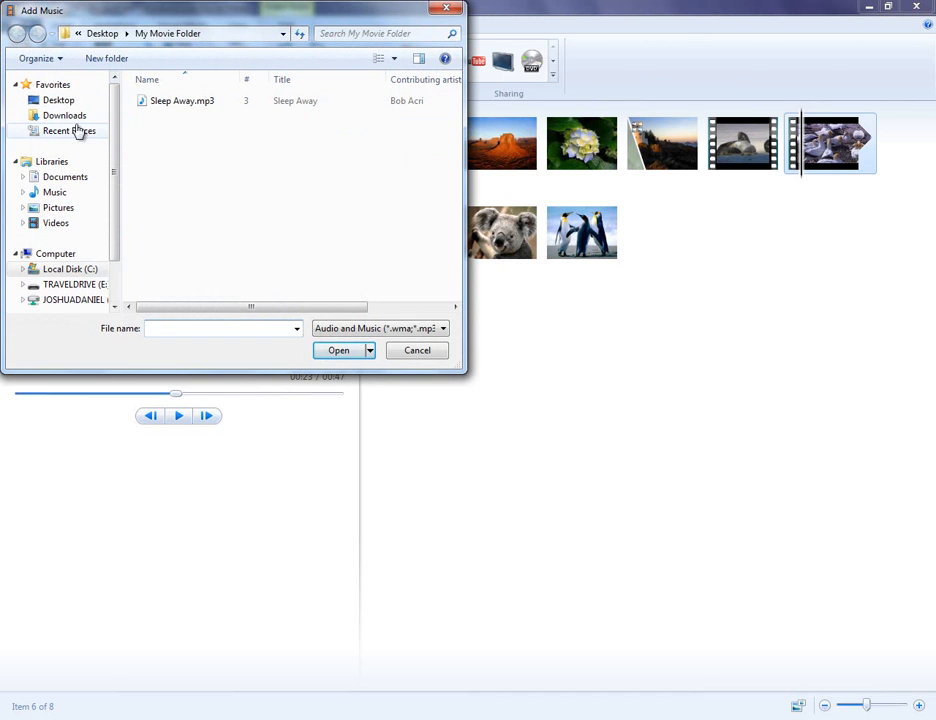
left_click(58, 99)
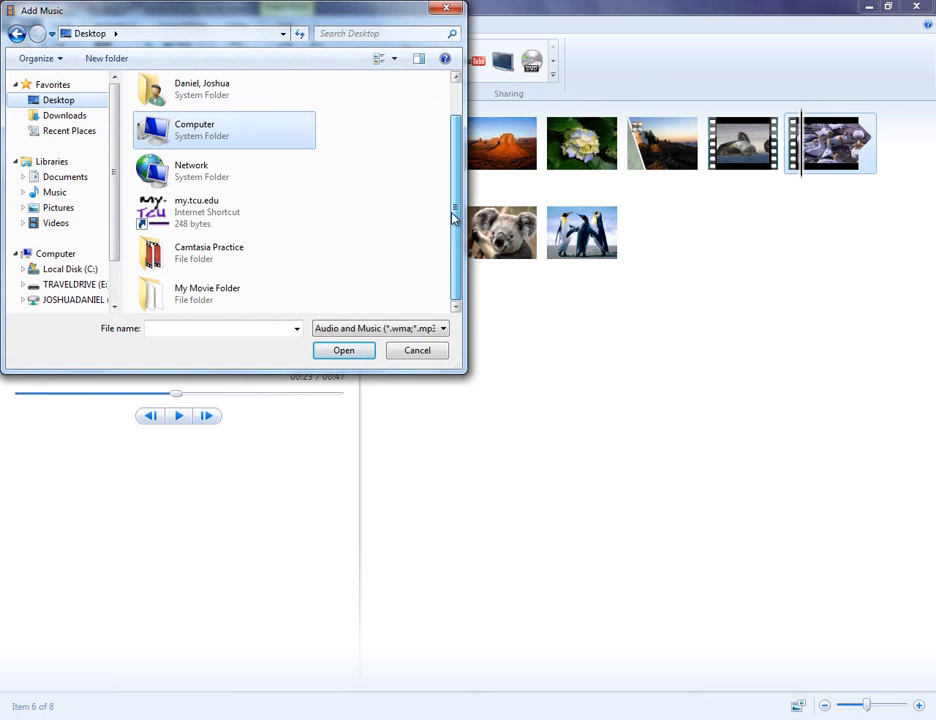
double_click(207, 293)
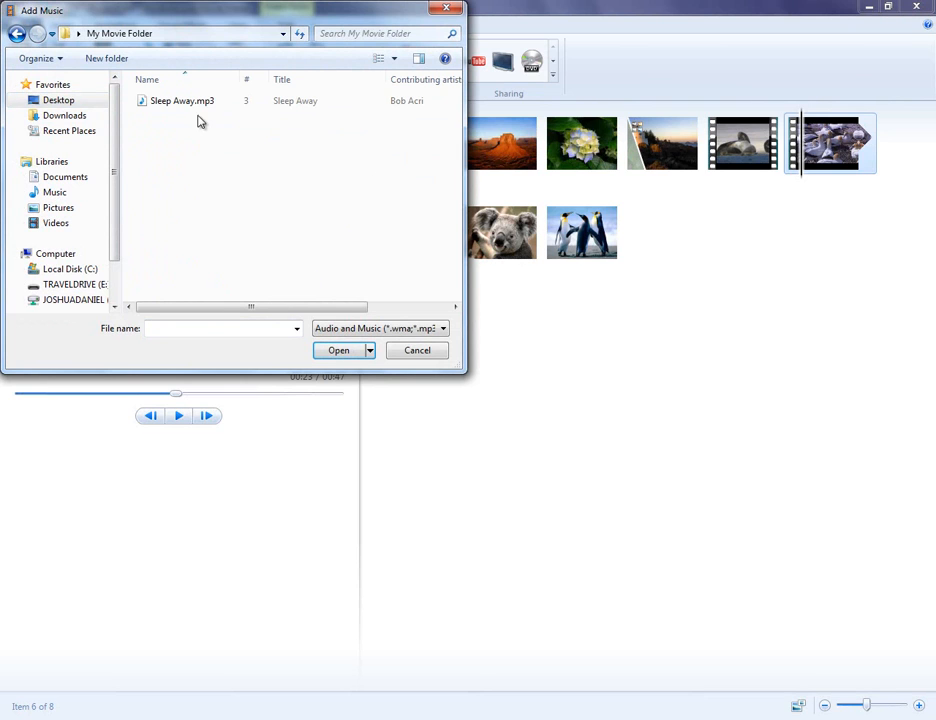
left_click(181, 100)
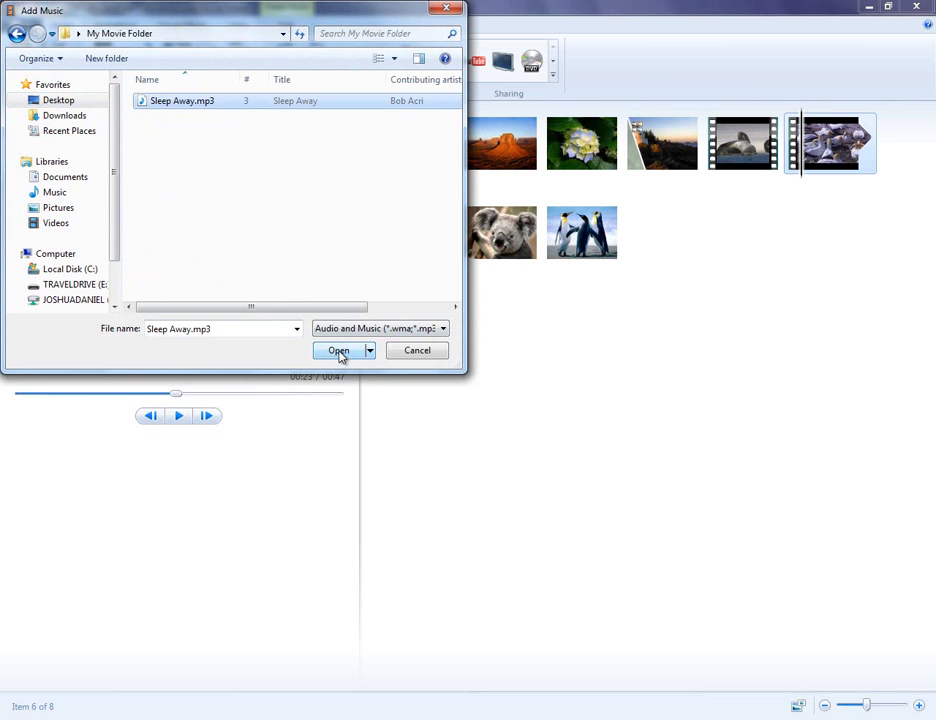
left_click(339, 350)
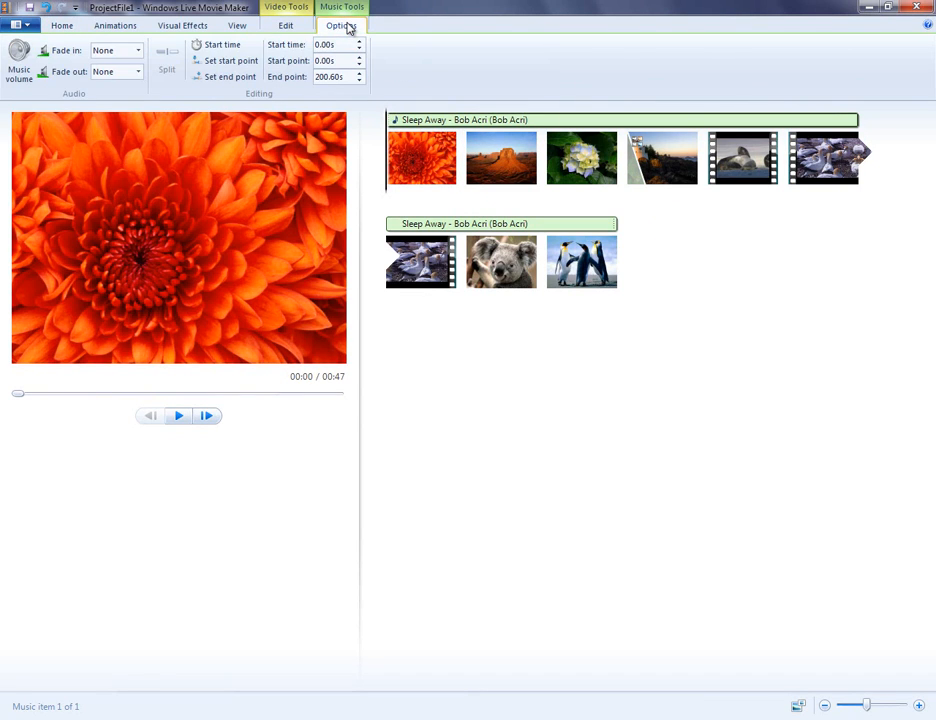
Step: Lower the Sleep Away volume, fade it in slowly, and start it at 3.75 seconds
left_click(18, 65)
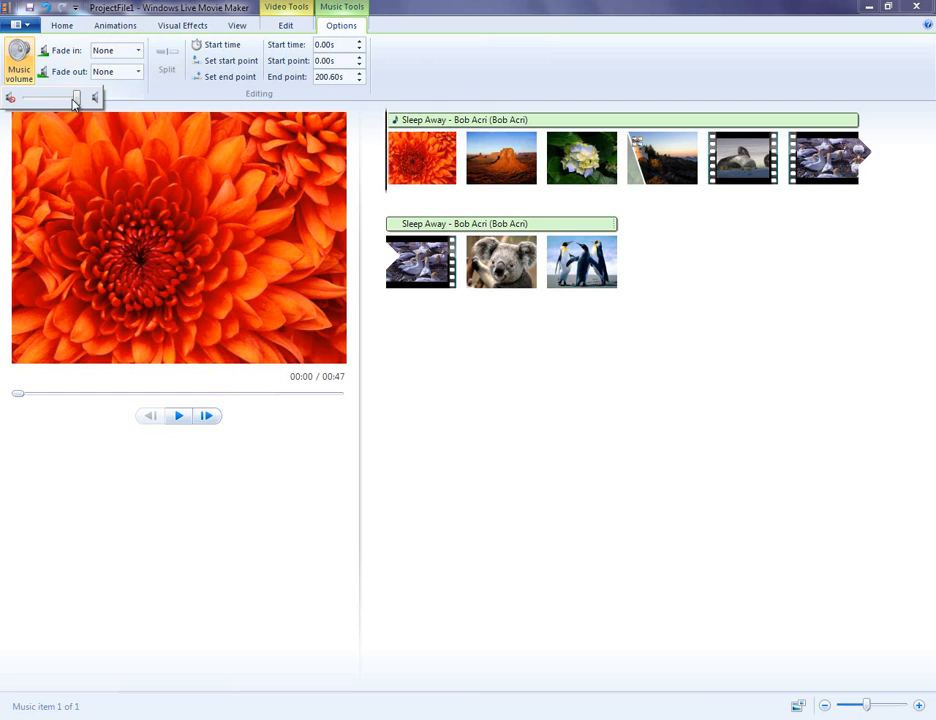
left_click_drag(75, 97, 52, 97)
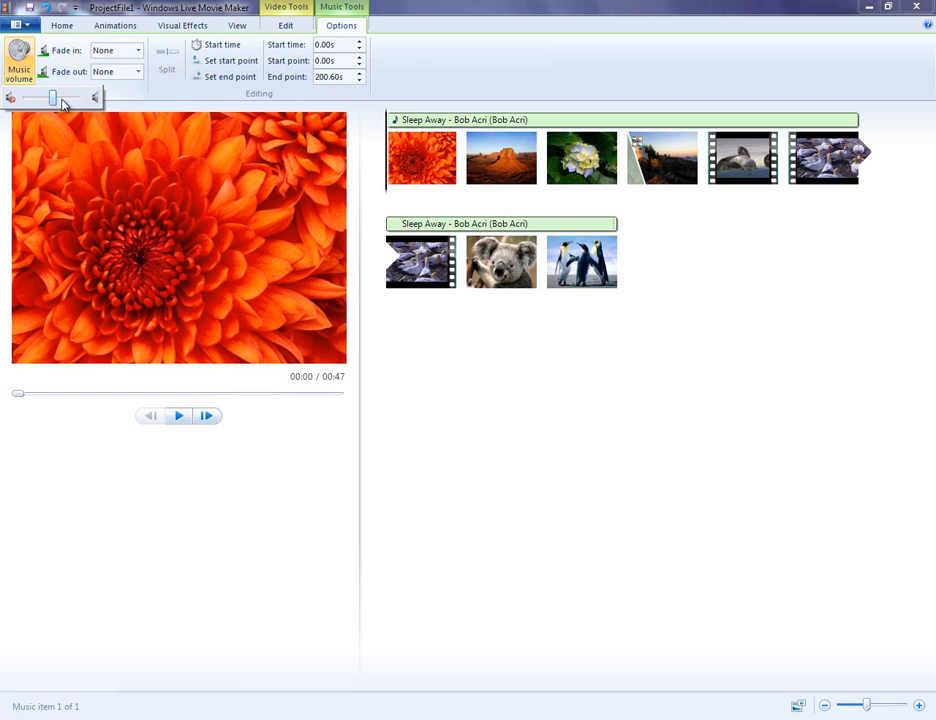
left_click(138, 50)
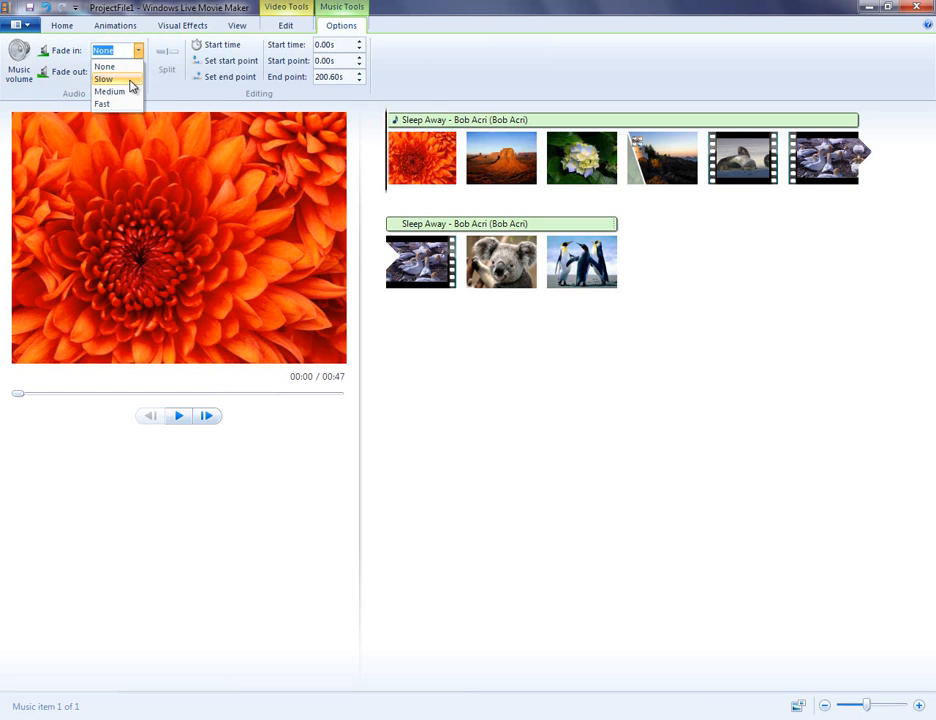
left_click(104, 79)
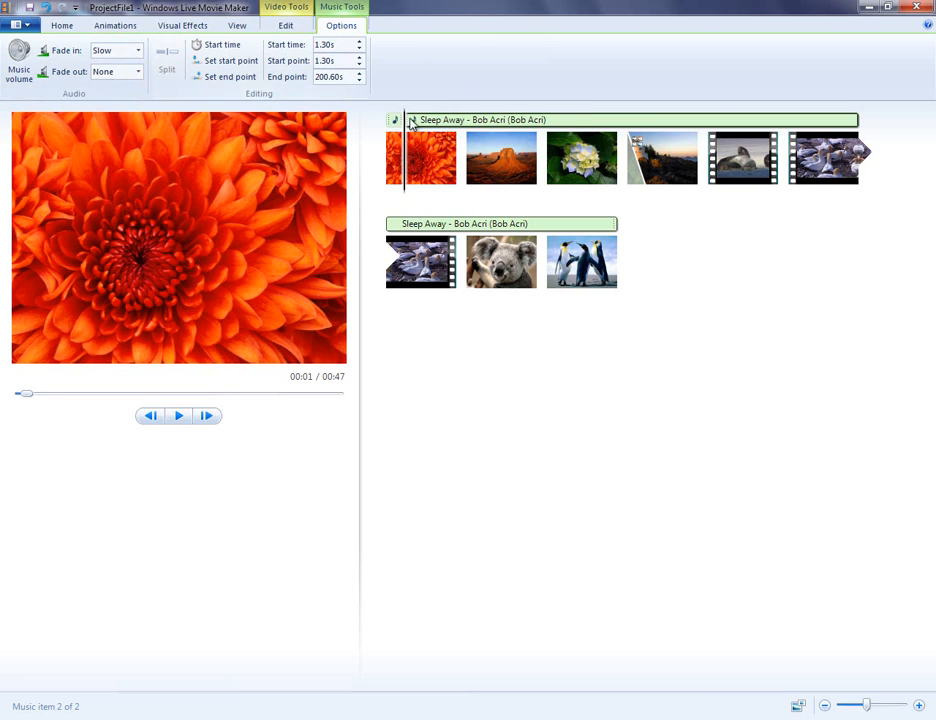
left_click(230, 61)
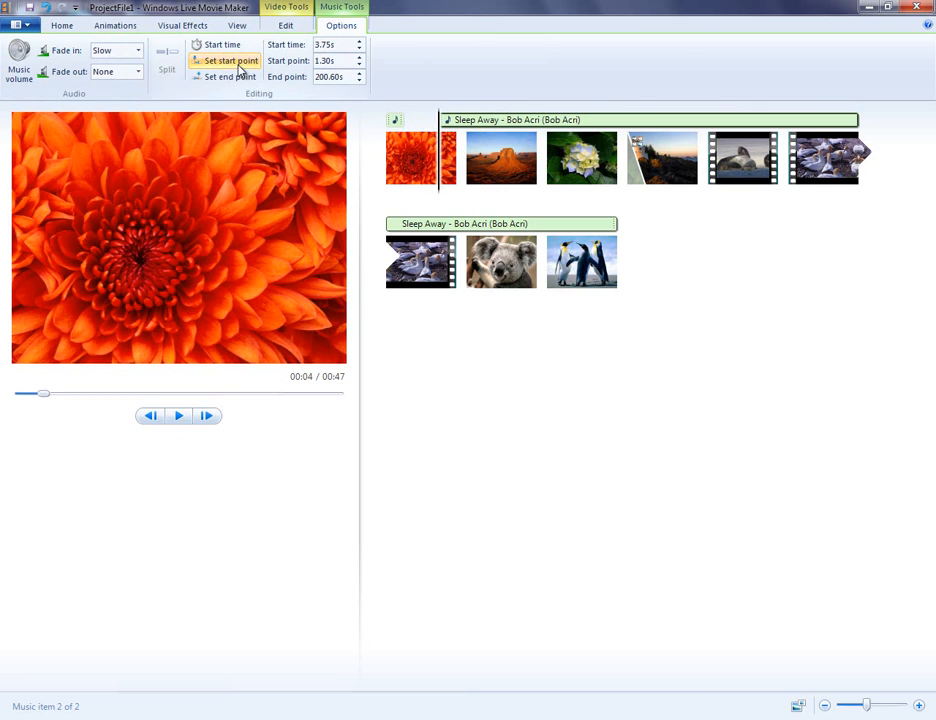
mouse_move(290, 85)
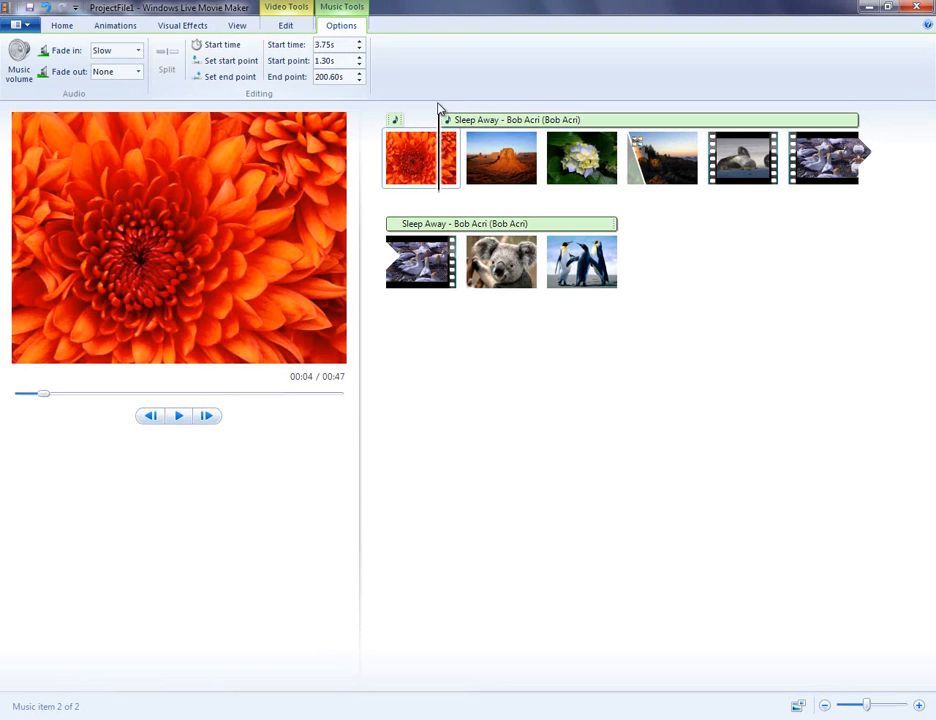
mouse_move(444, 378)
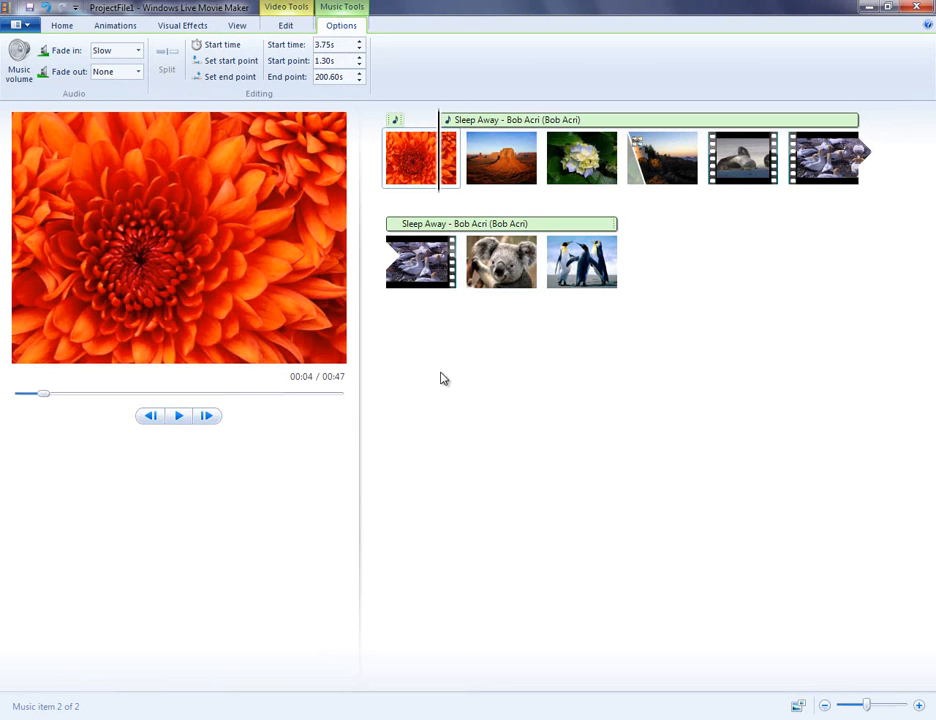
Step: Add an opening title slide reading 'Hello!' in Adobe Caslon Pro with a blue background
left_click(62, 25)
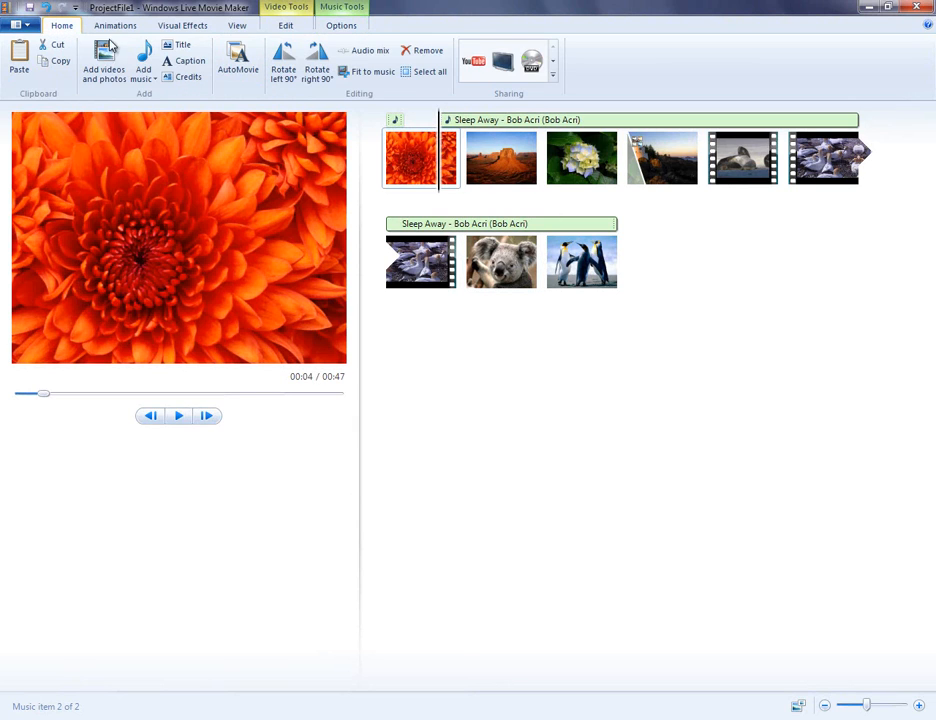
left_click(183, 44)
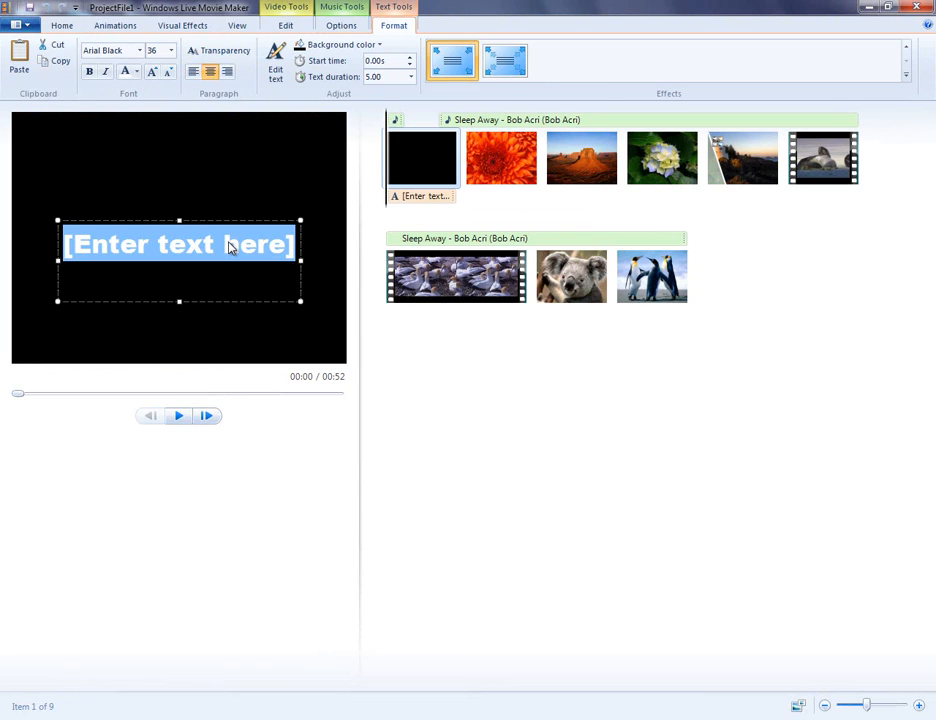
type("Hello")
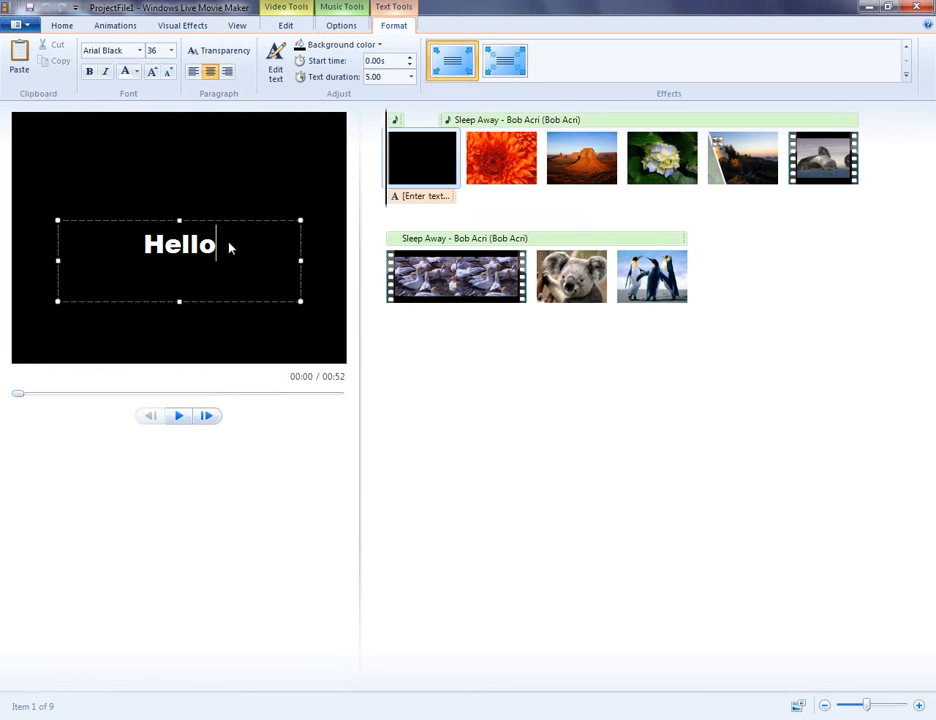
type("!")
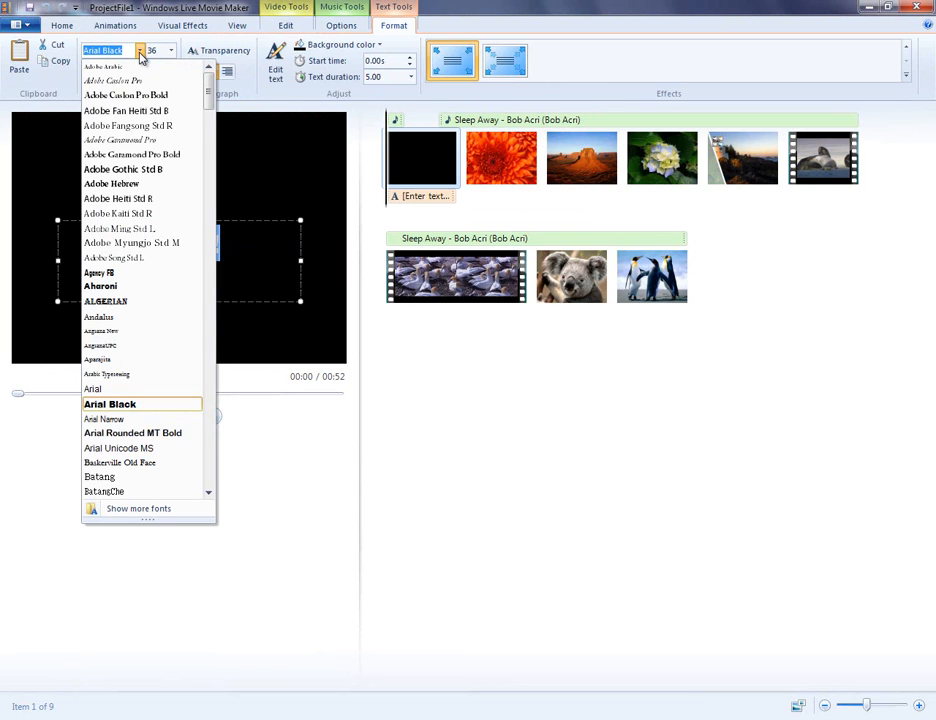
left_click(112, 81)
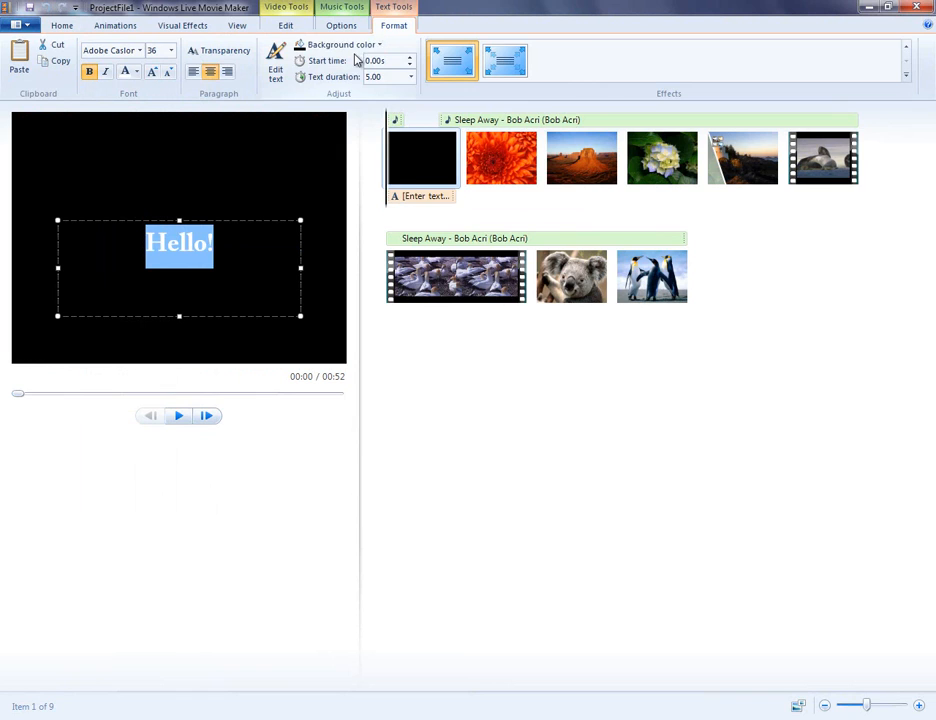
left_click(379, 44)
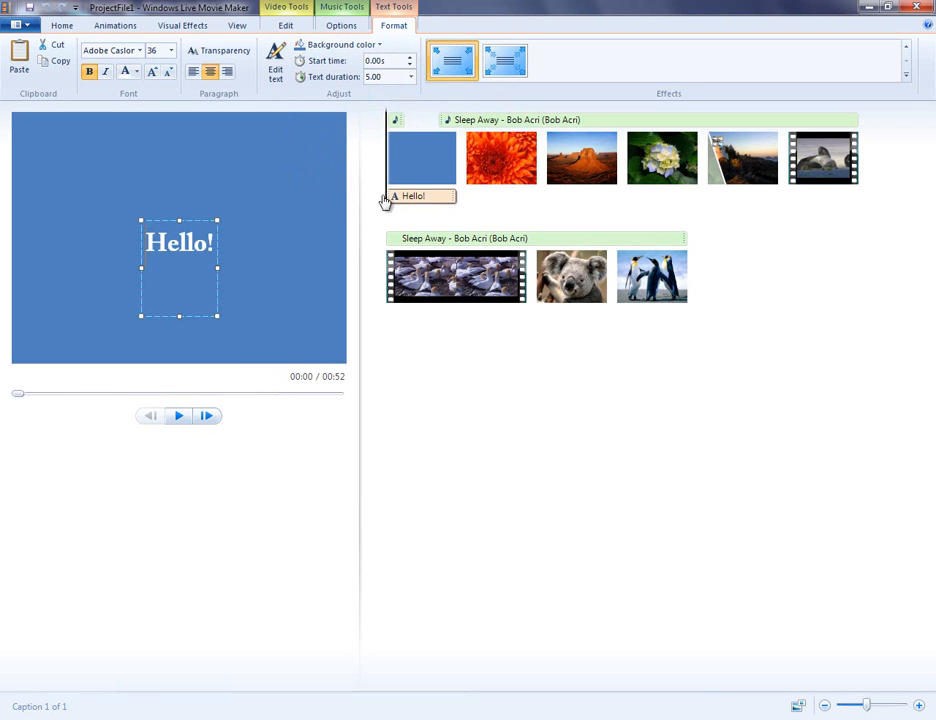
Step: Delay the Hello! text to appear 1.41 seconds into the title slide, then select the flower photo
left_click_drag(415, 195, 480, 195)
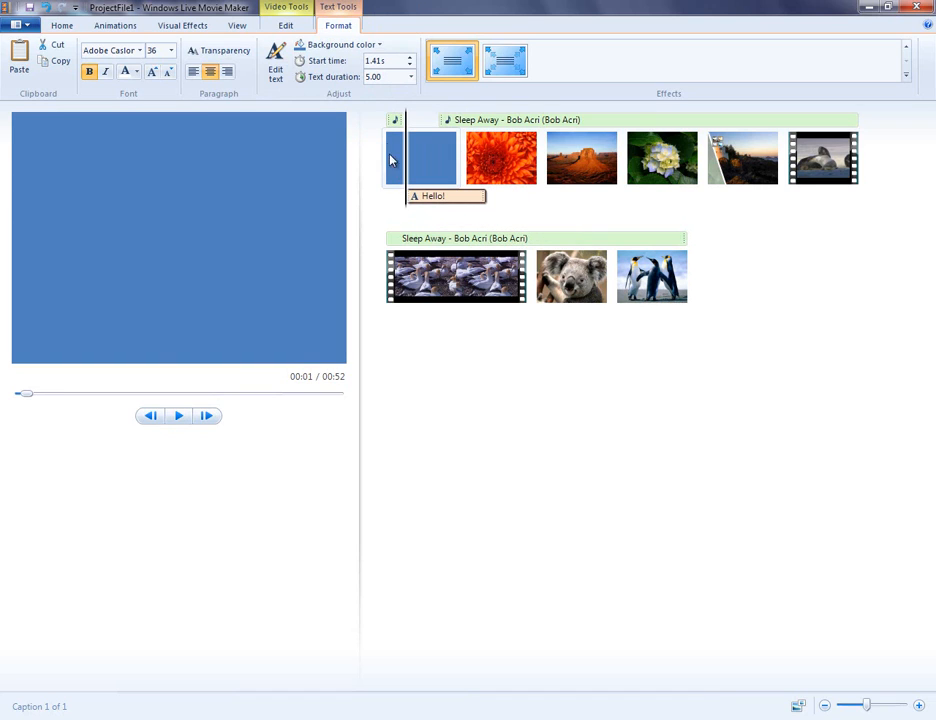
mouse_move(338, 25)
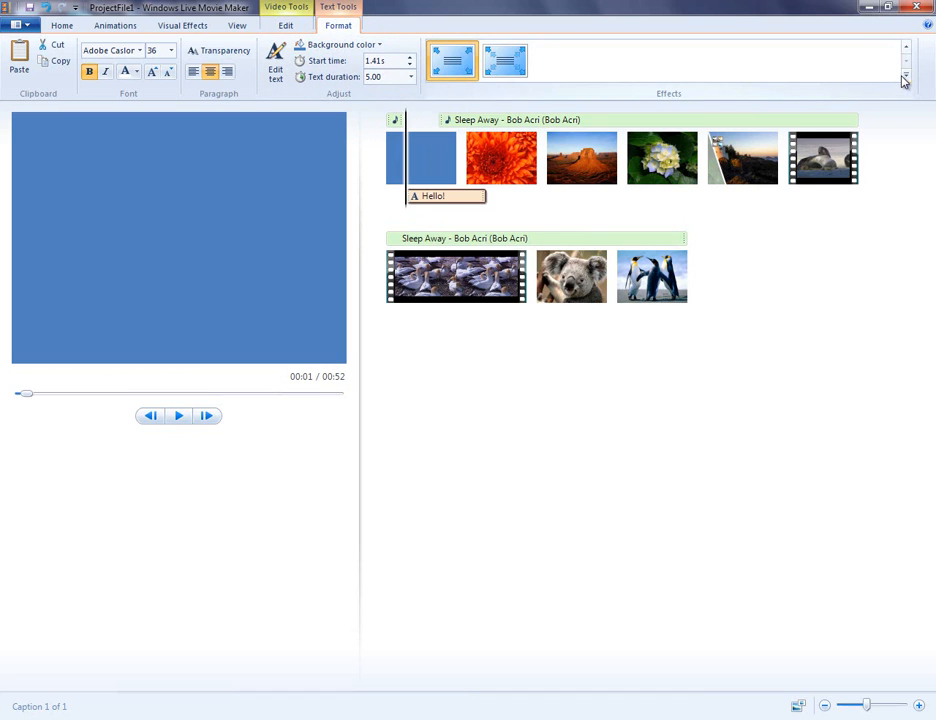
left_click(903, 77)
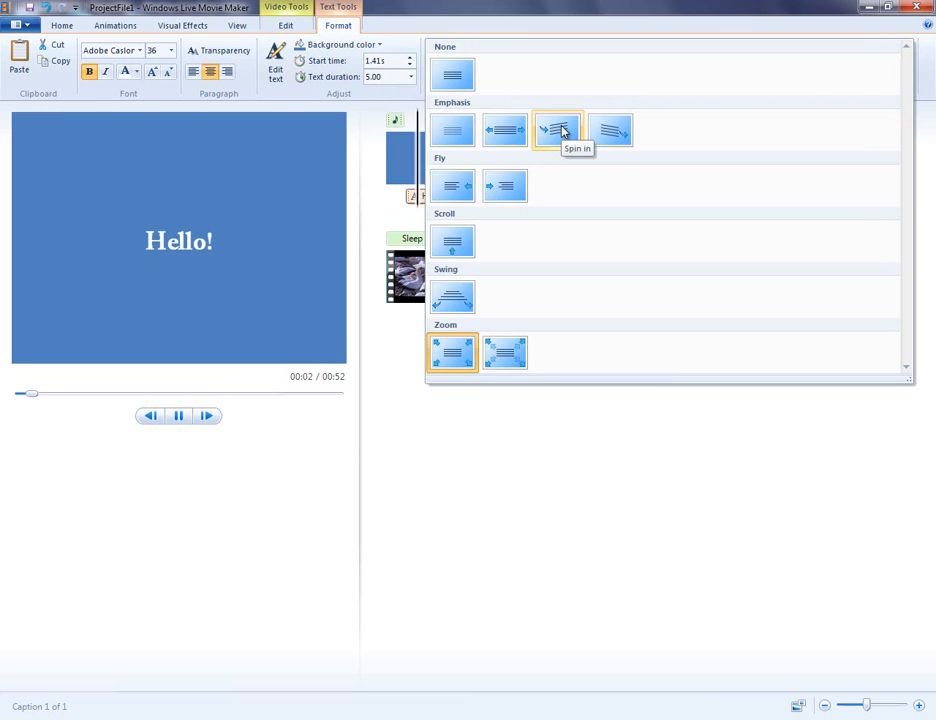
mouse_move(452, 130)
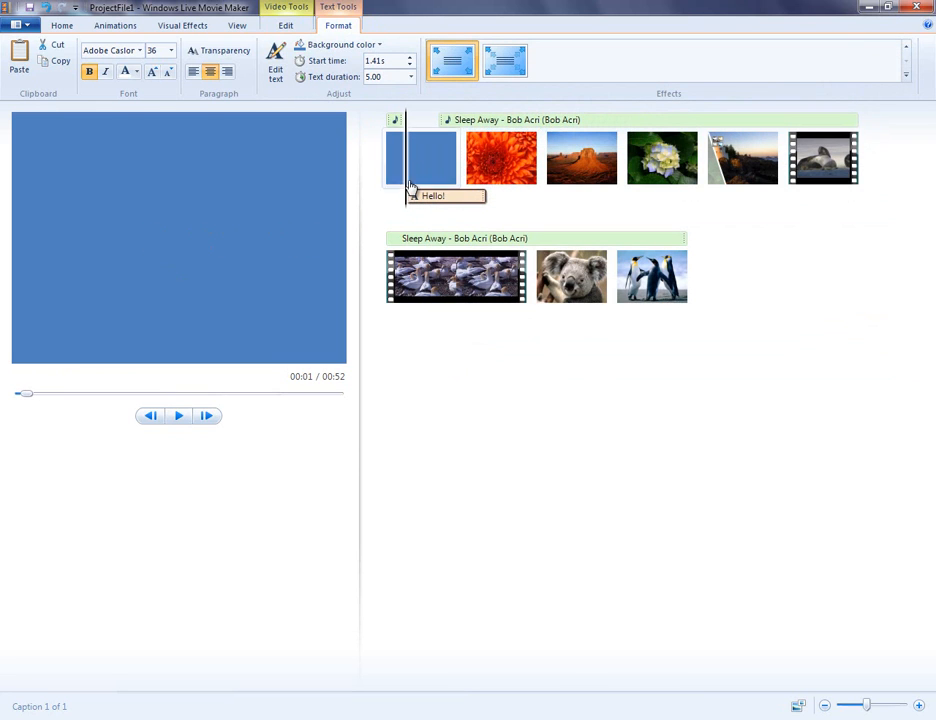
left_click(502, 157)
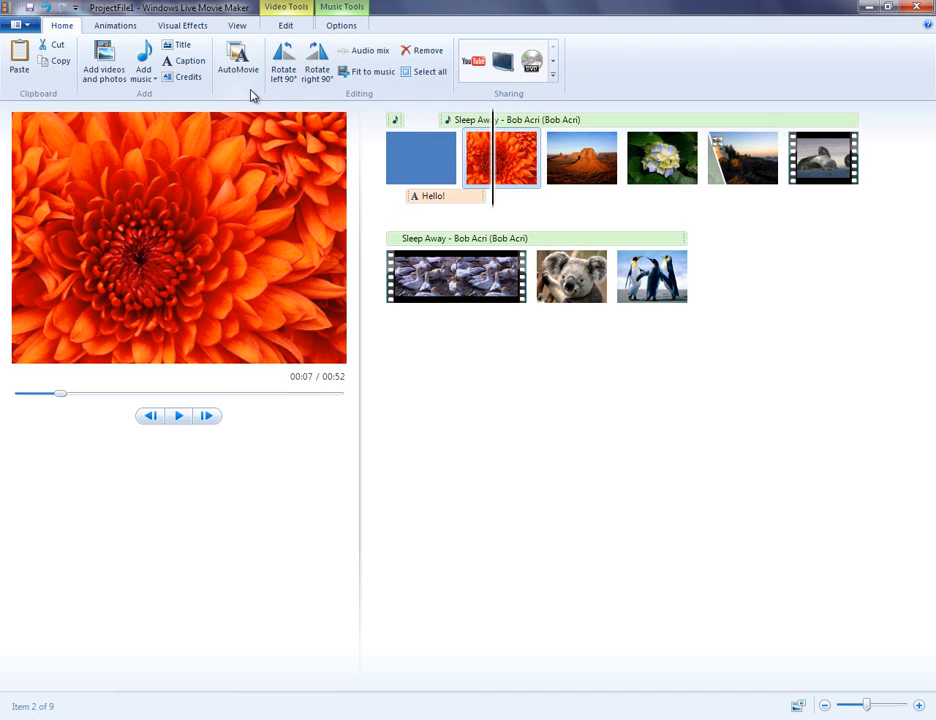
Step: Add a caption placeholder to the flower photo and a CREDITS slide after the penguin photo
left_click(184, 60)
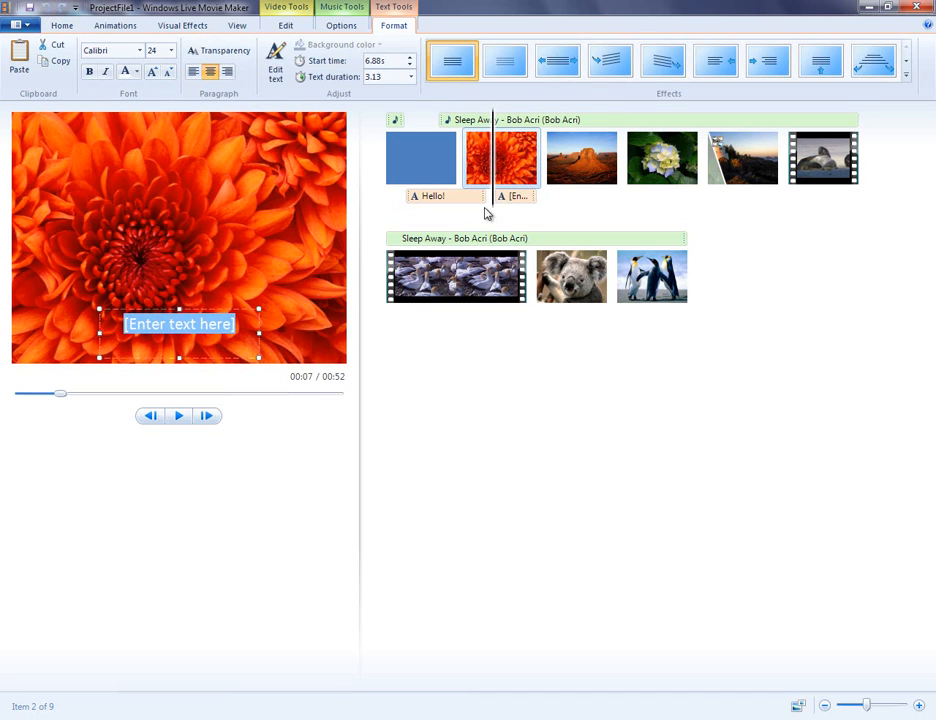
left_click(651, 277)
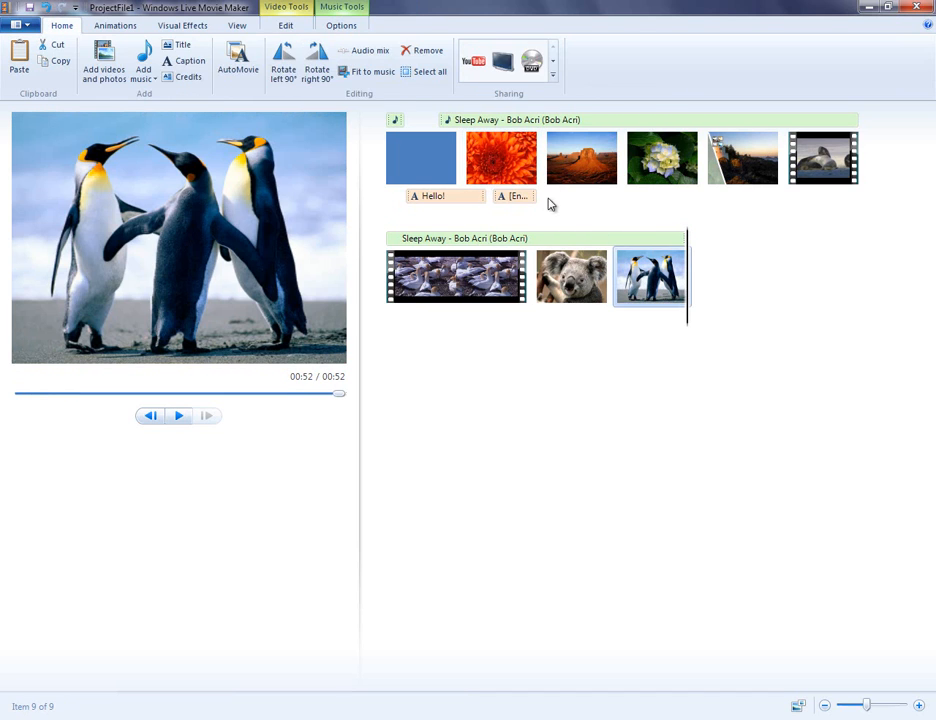
left_click(189, 77)
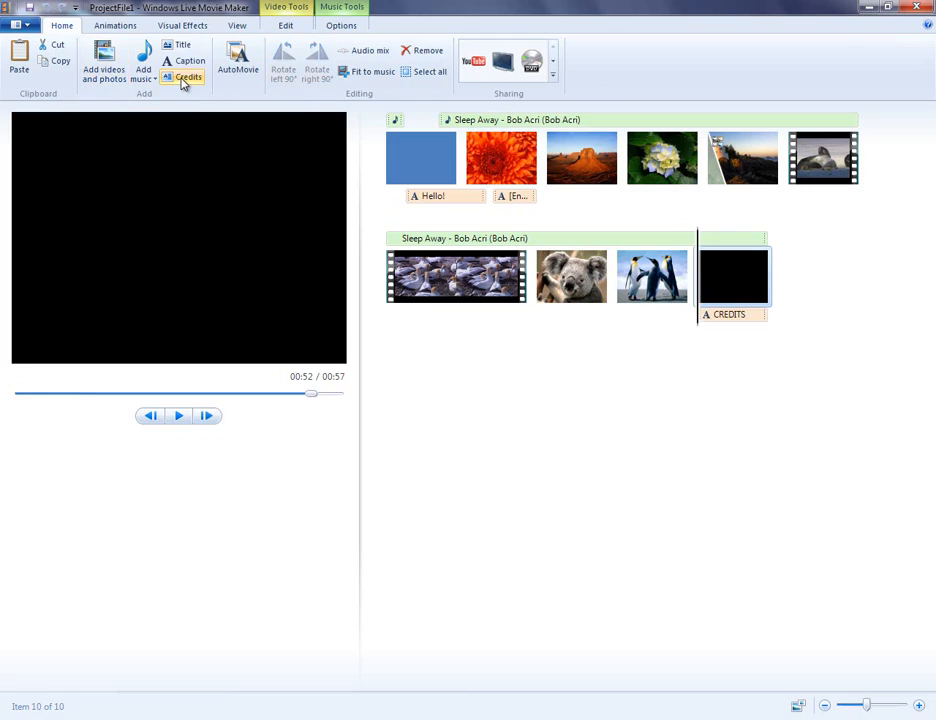
left_click(188, 78)
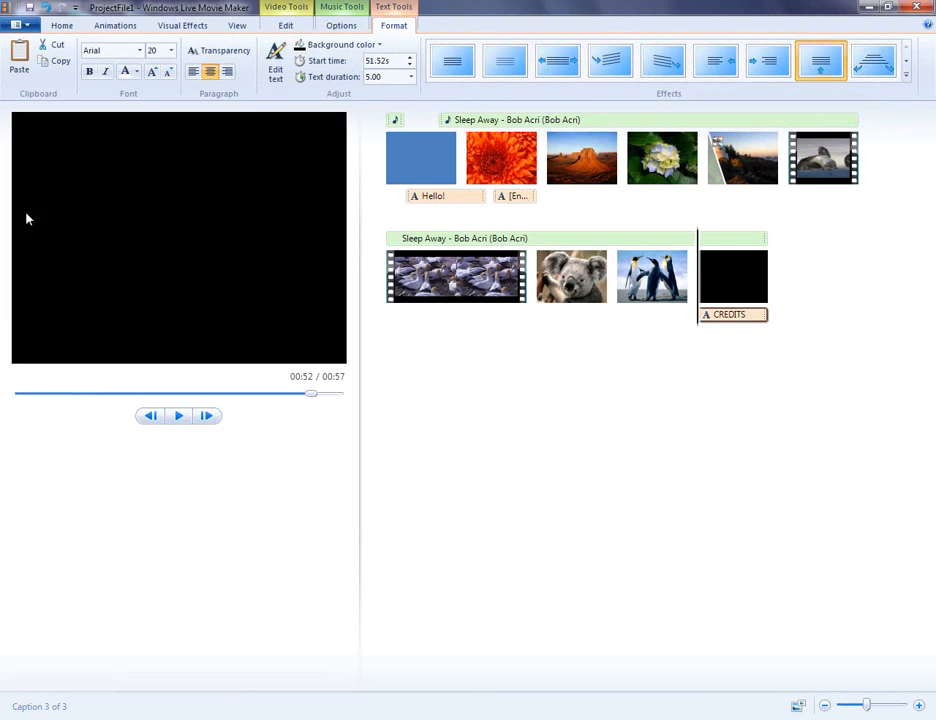
Step: Choose Save movie > Standard-definition to bring up the Save Movie dialog for ProjectFile1.wmv
left_click(16, 24)
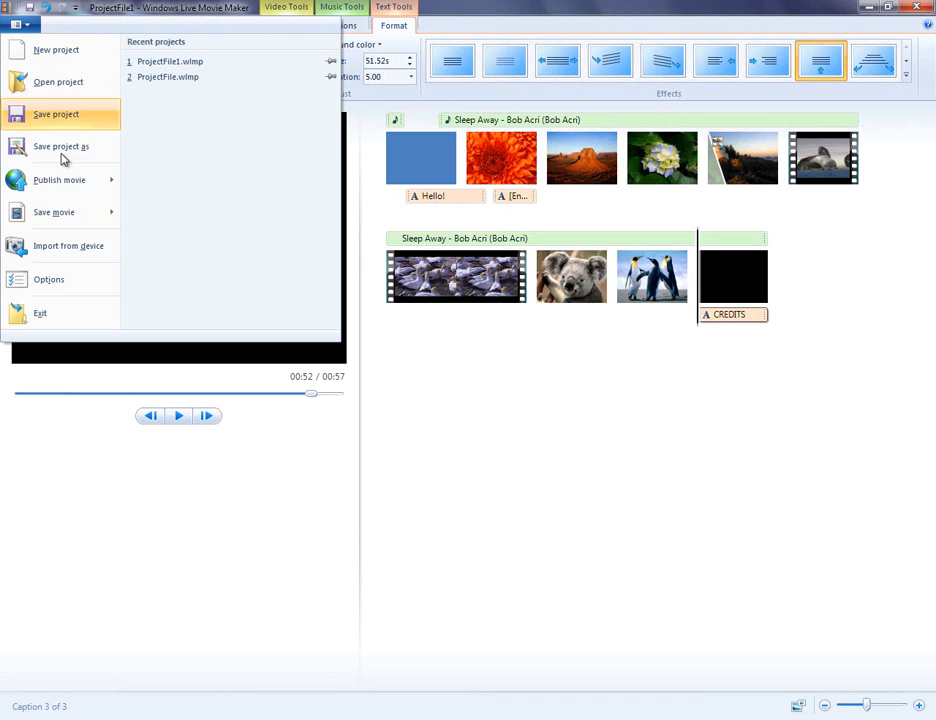
left_click(54, 211)
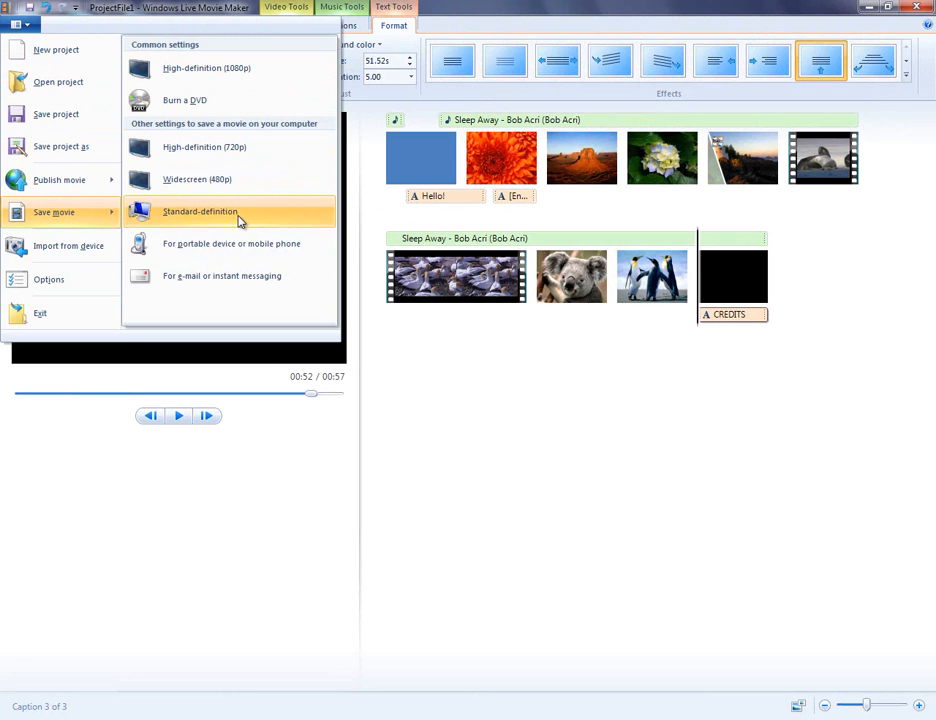
mouse_move(204, 147)
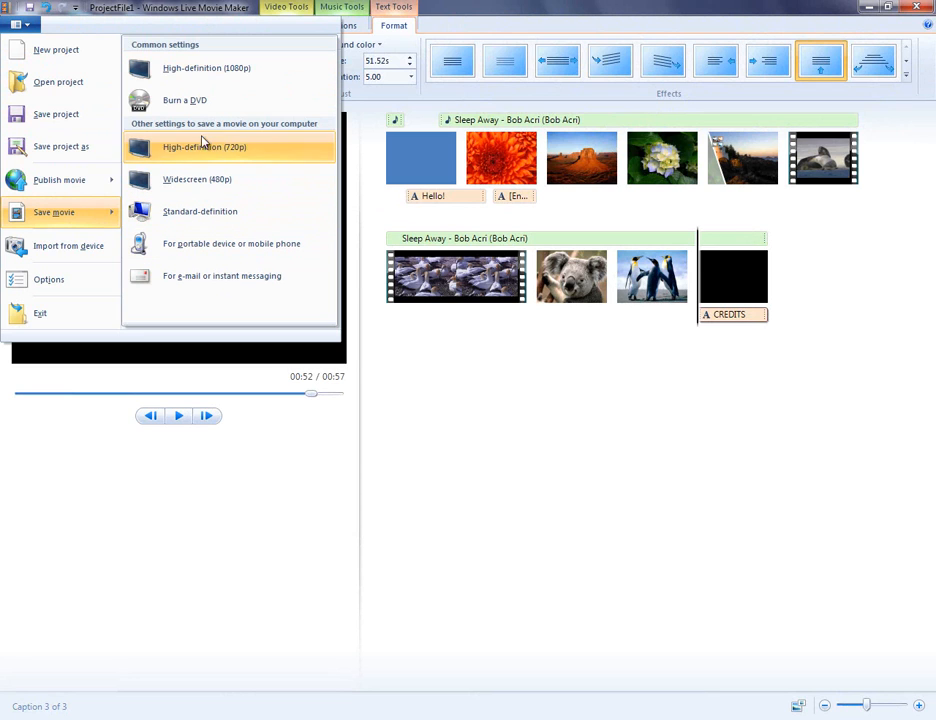
mouse_move(200, 211)
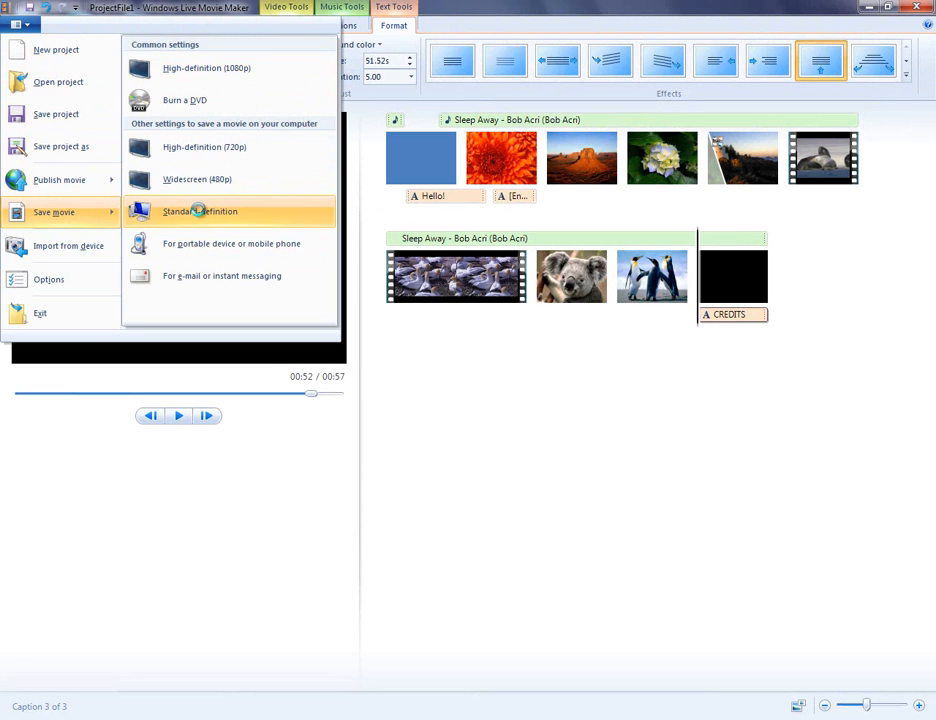
left_click(200, 211)
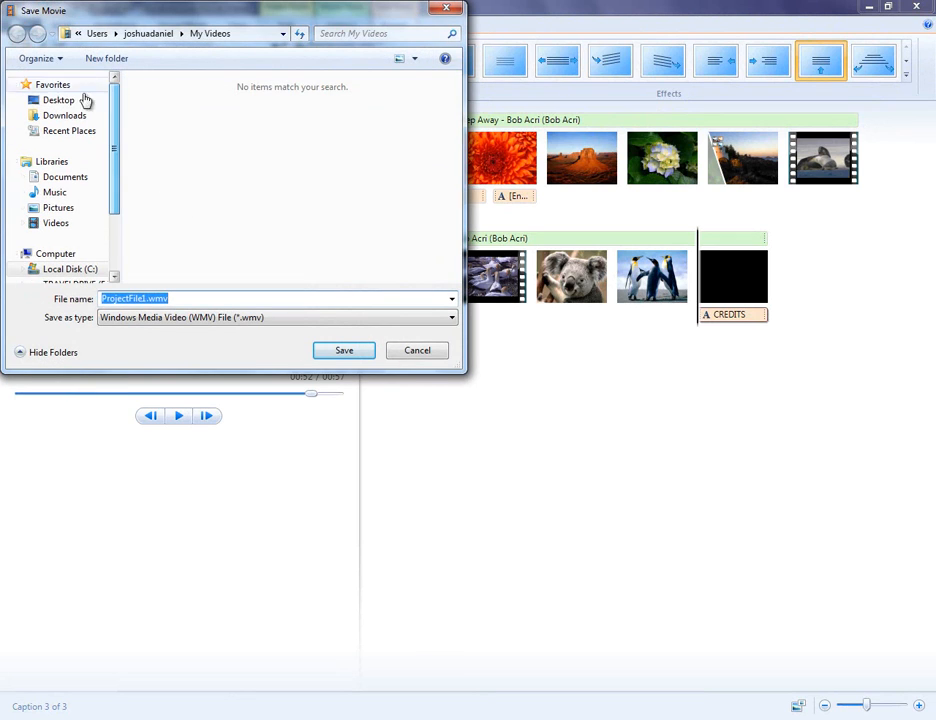
Step: Export the movie as FinalMovie.wmv into My Movie Folder on the Desktop
left_click(58, 99)
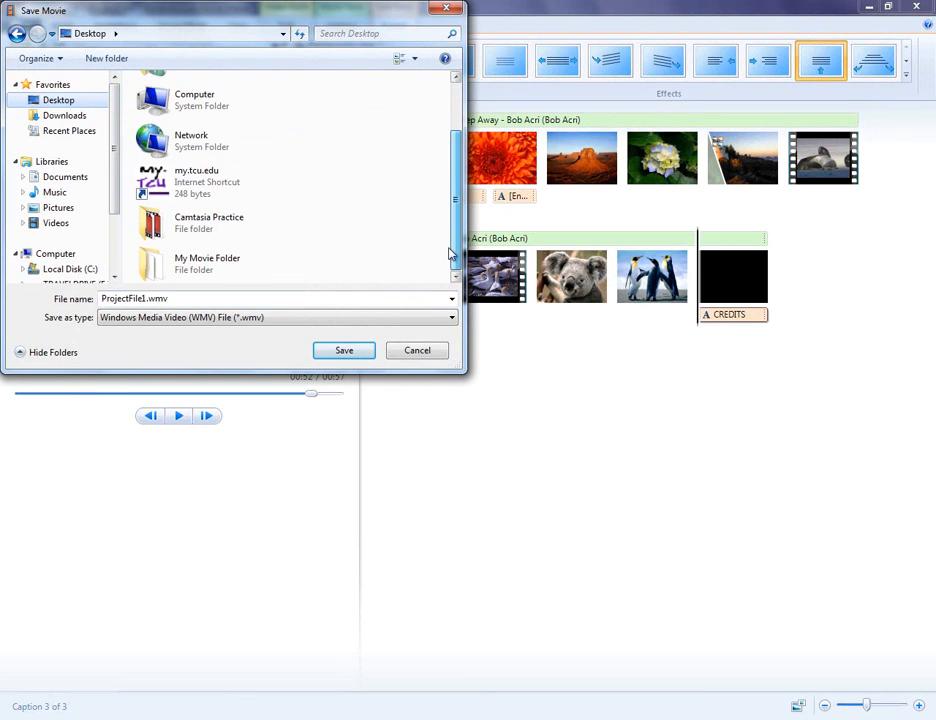
left_click(207, 263)
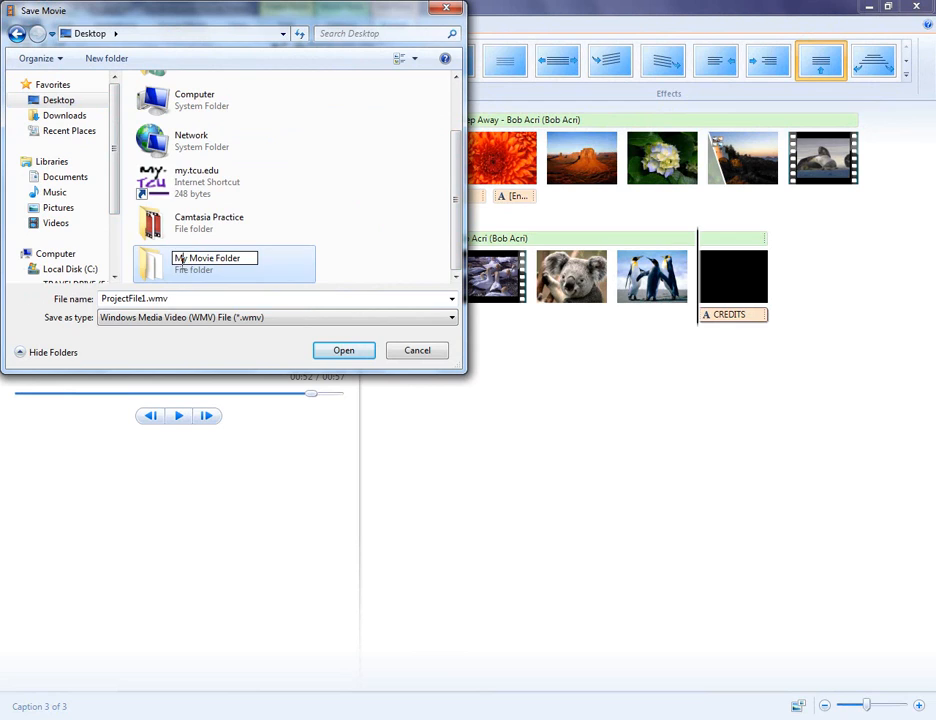
double_click(207, 262)
type("FinalMovie")
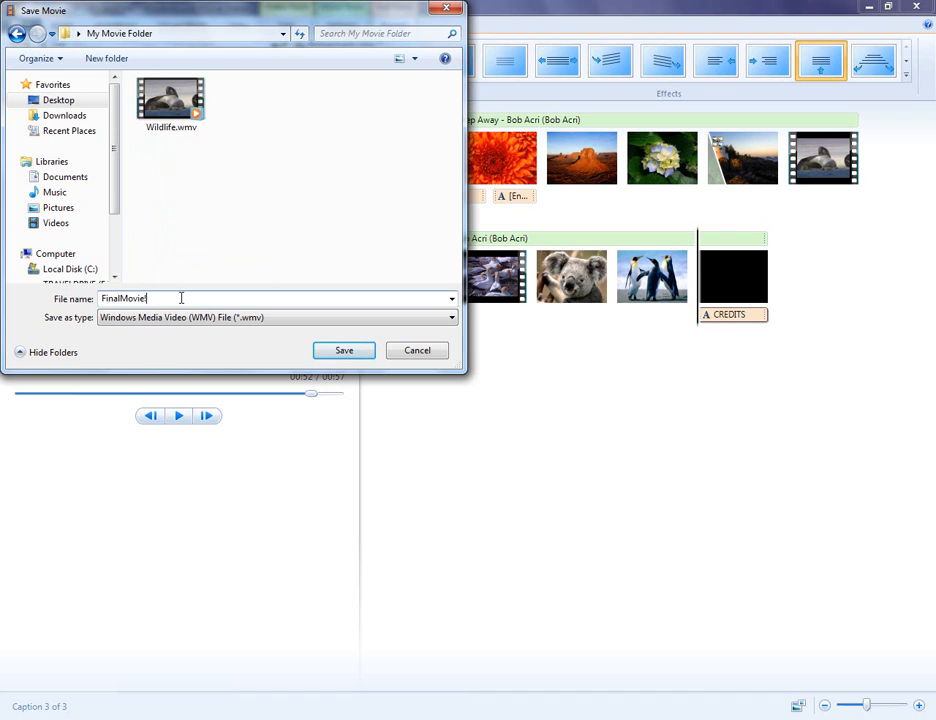
left_click(343, 350)
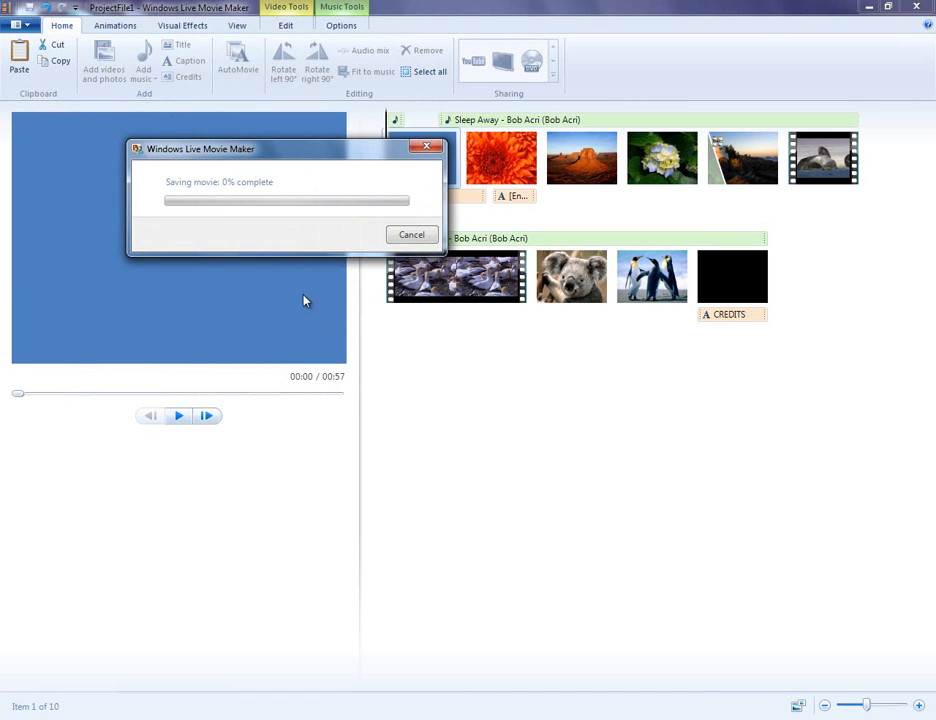